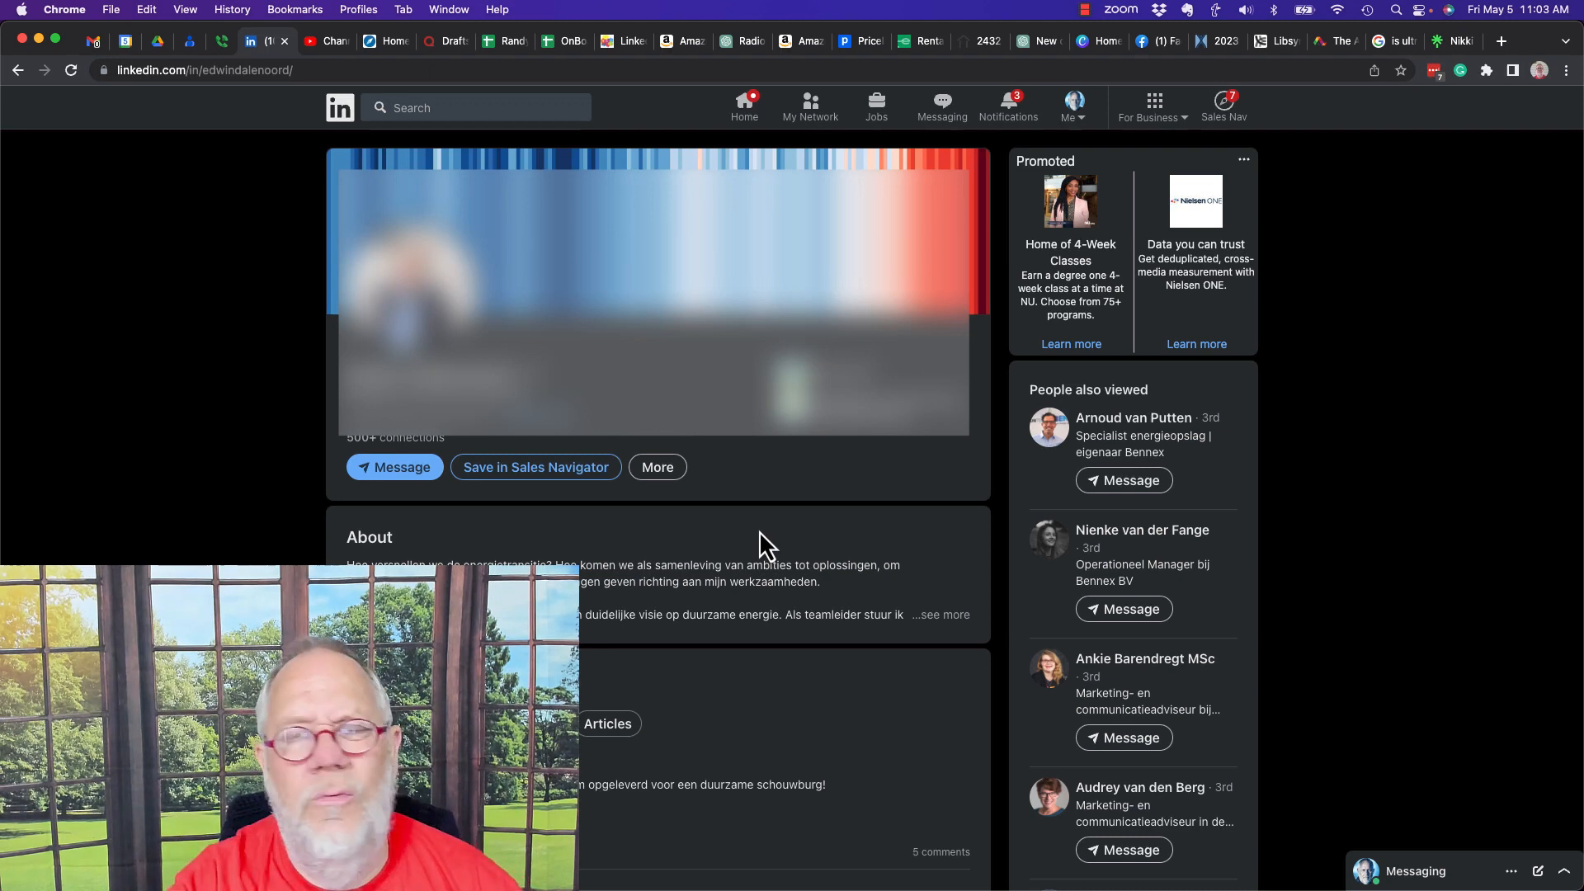
{"action": "mouse_move", "coordinate": [780, 491]}
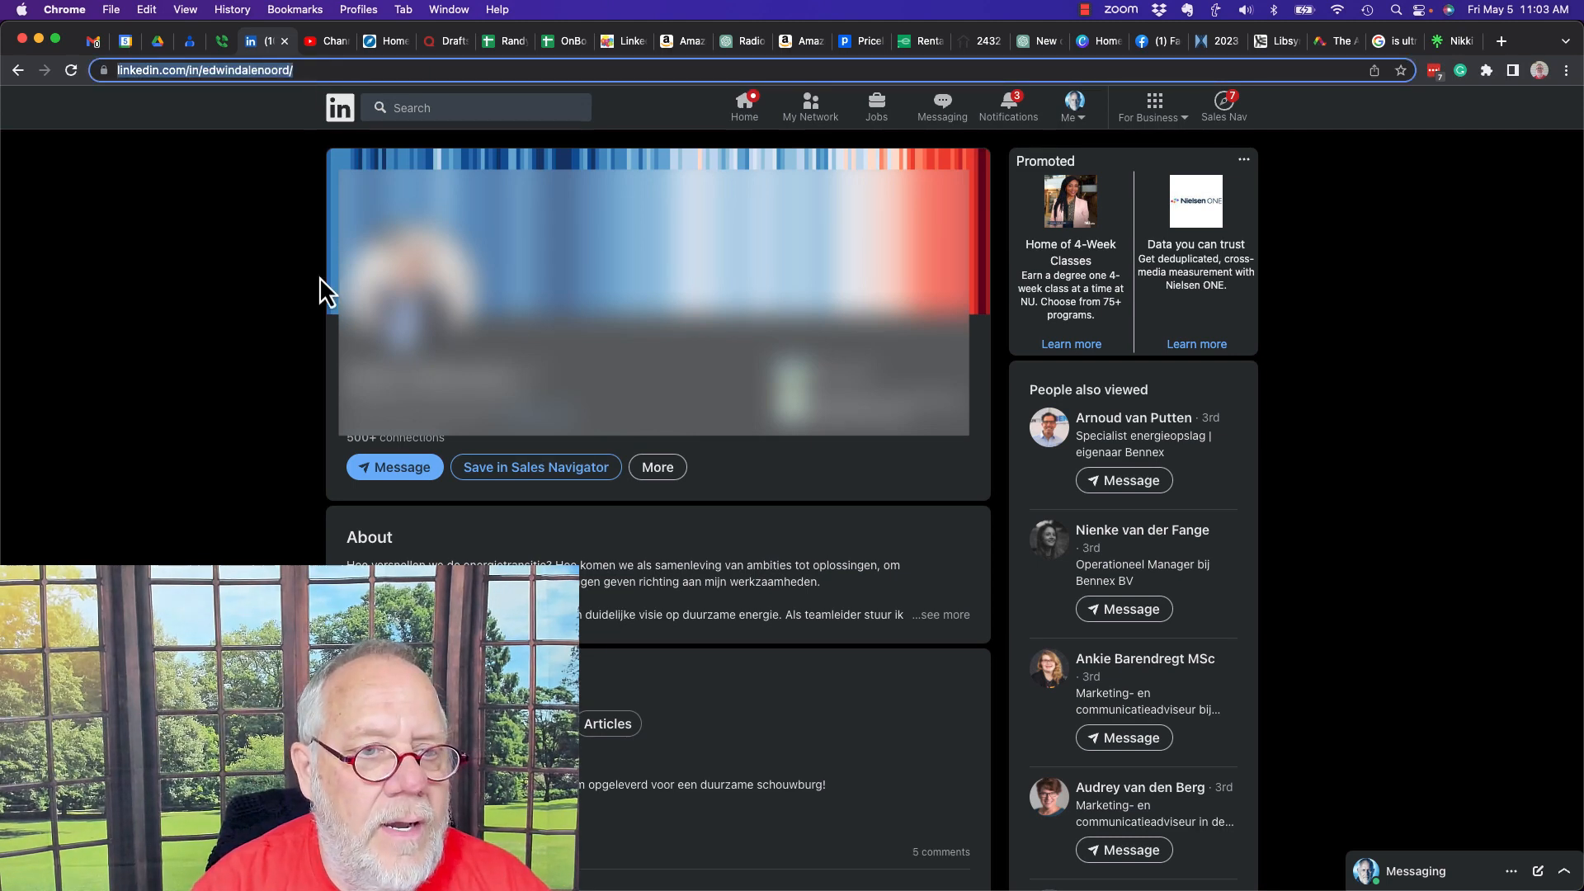
{"action": "mouse_move", "coordinate": [658, 467]}
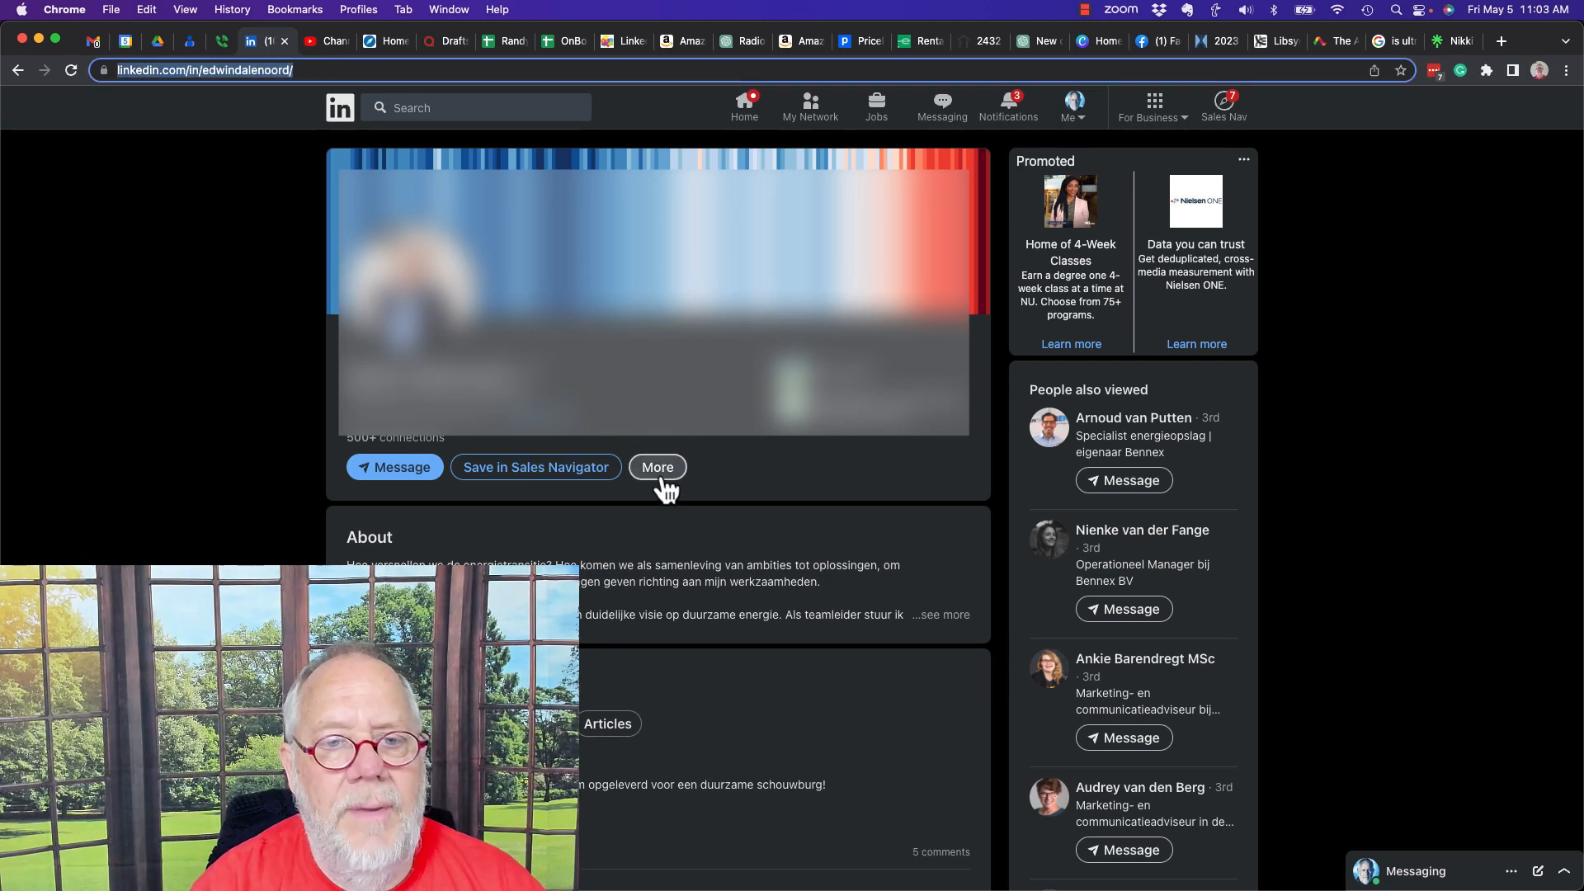
Step: Choose Report / Block from the profile's More menu to reach the block confirmation
{"action": "left_click", "coordinate": [656, 467]}
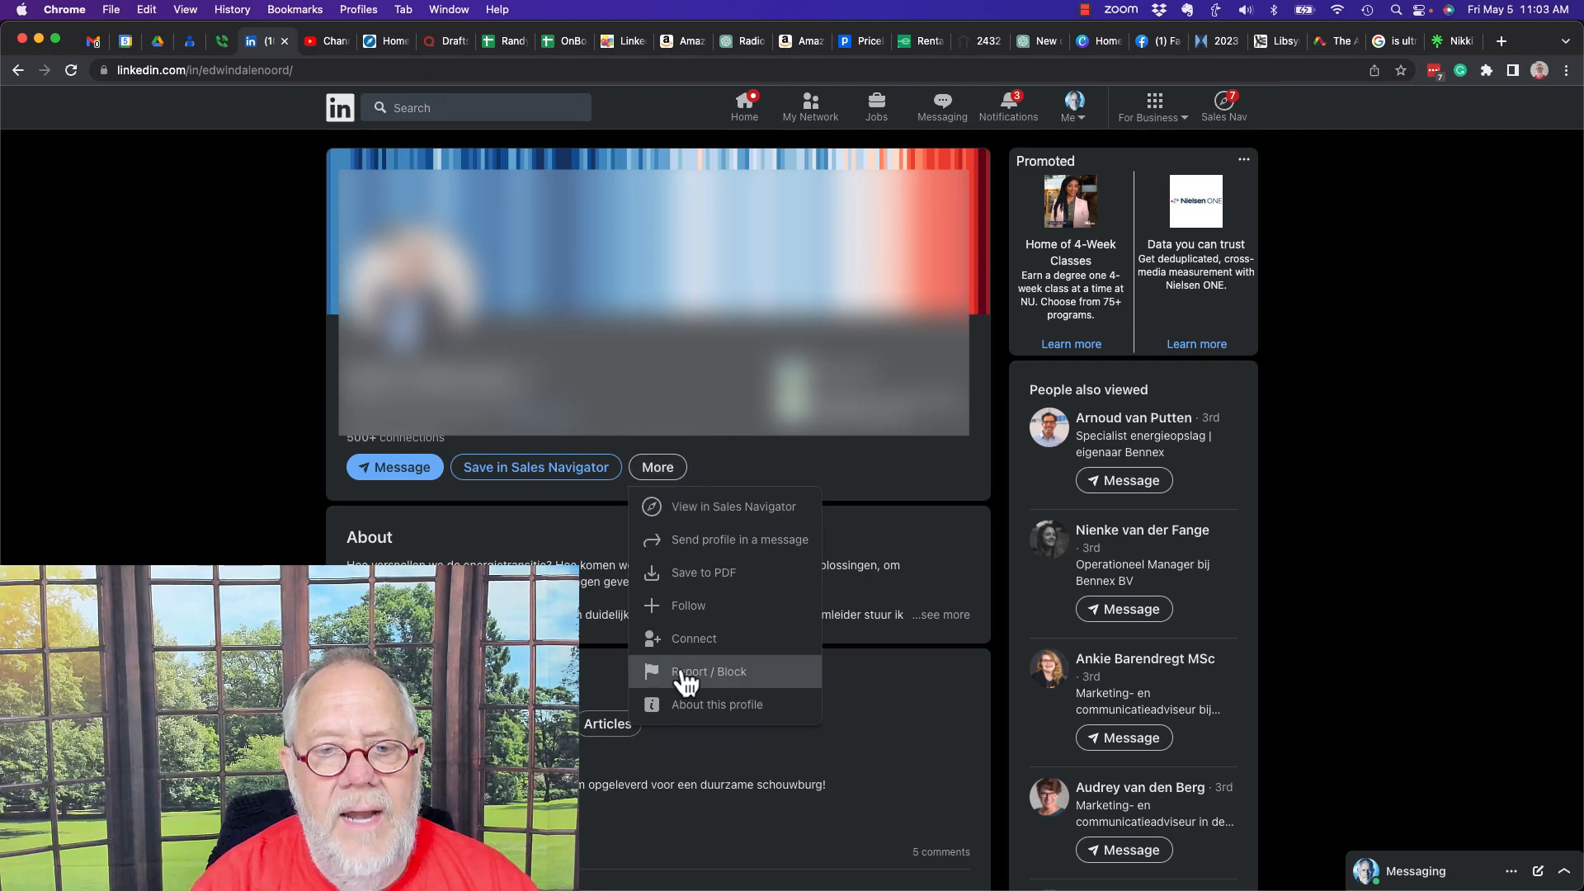
{"action": "left_click", "coordinate": [707, 671]}
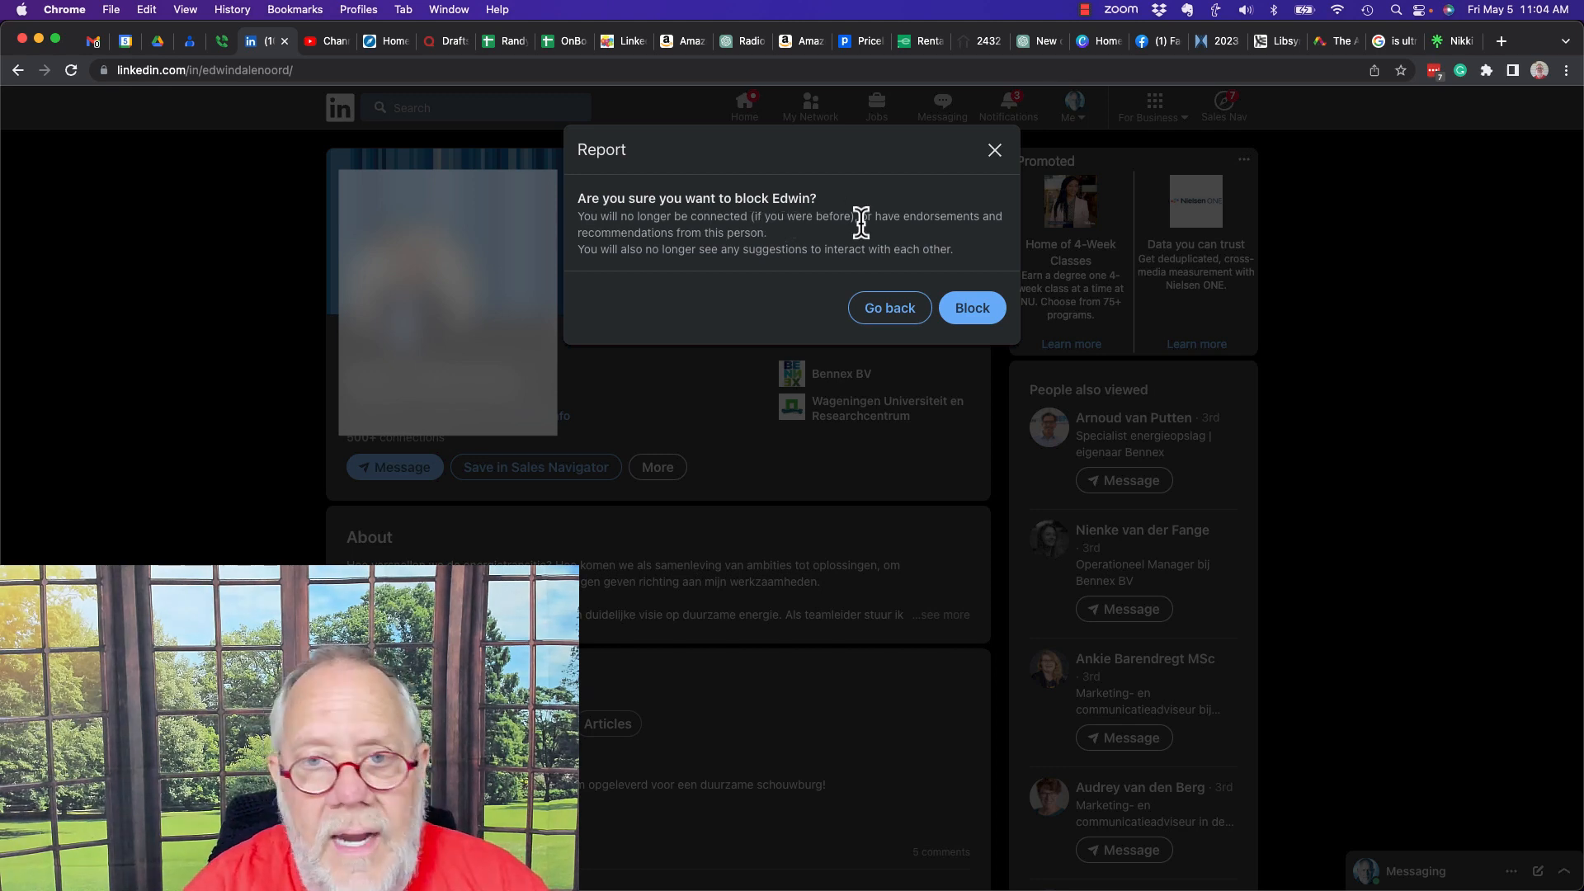
{"action": "mouse_move", "coordinate": [783, 251]}
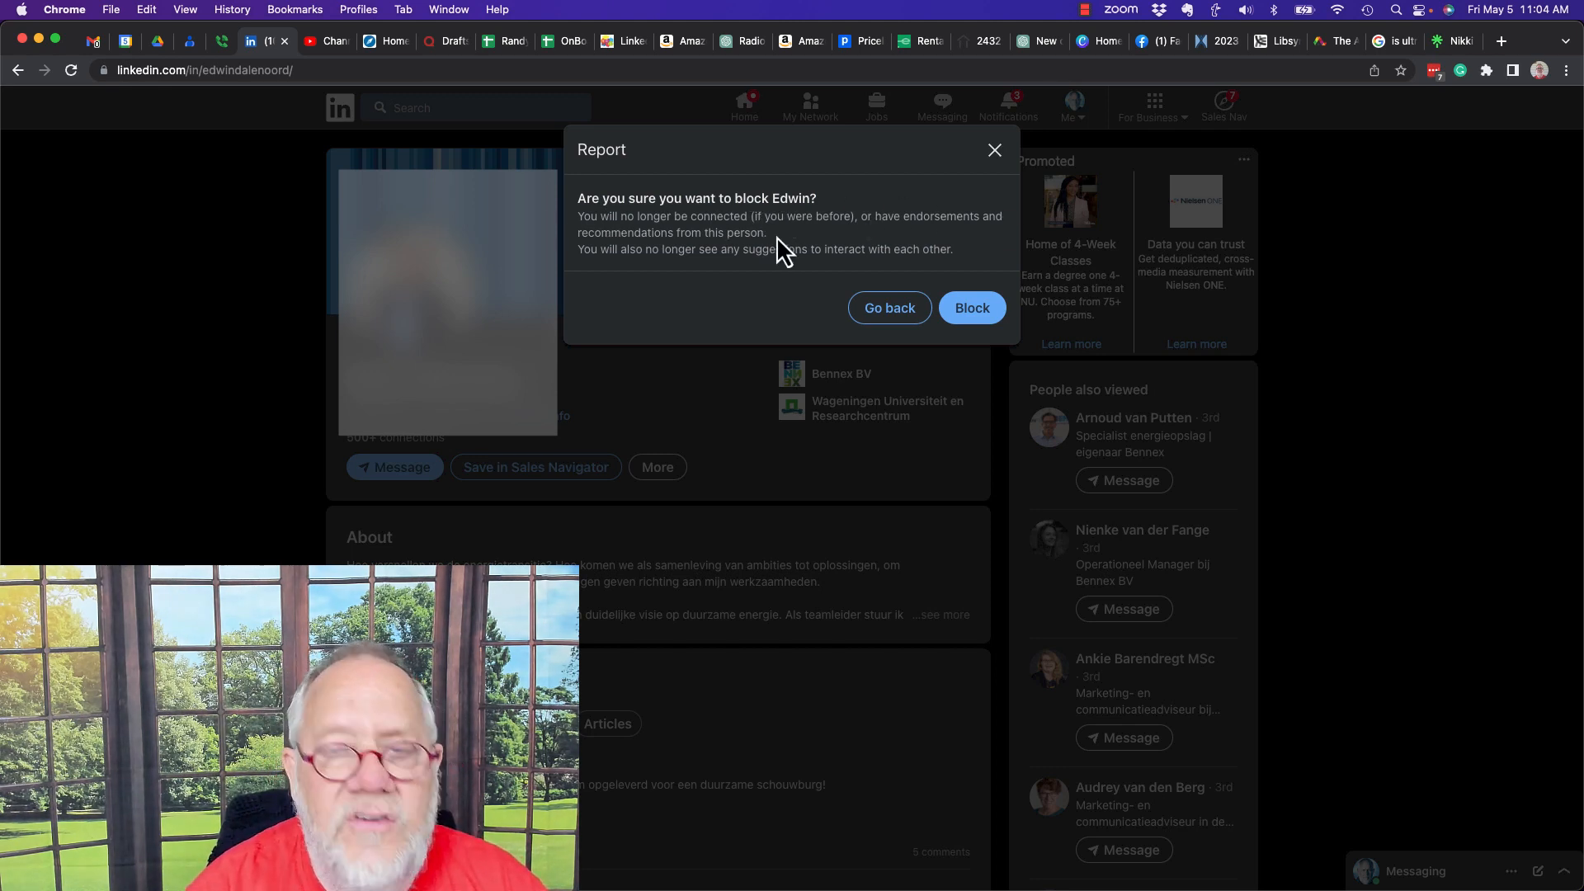
{"action": "mouse_move", "coordinate": [757, 273]}
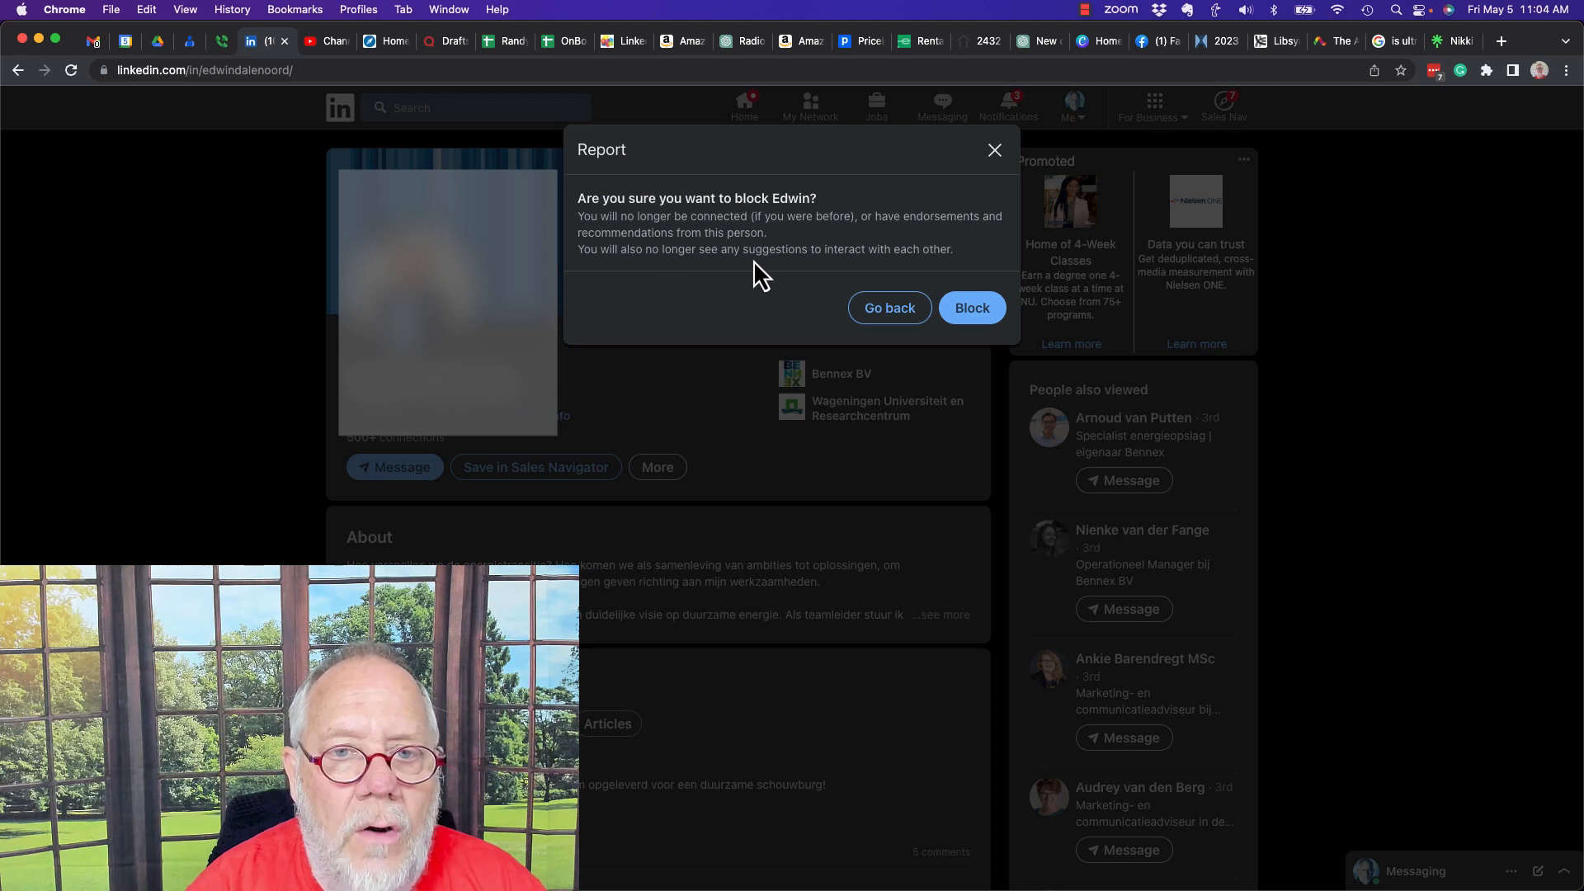
{"action": "mouse_move", "coordinate": [864, 278]}
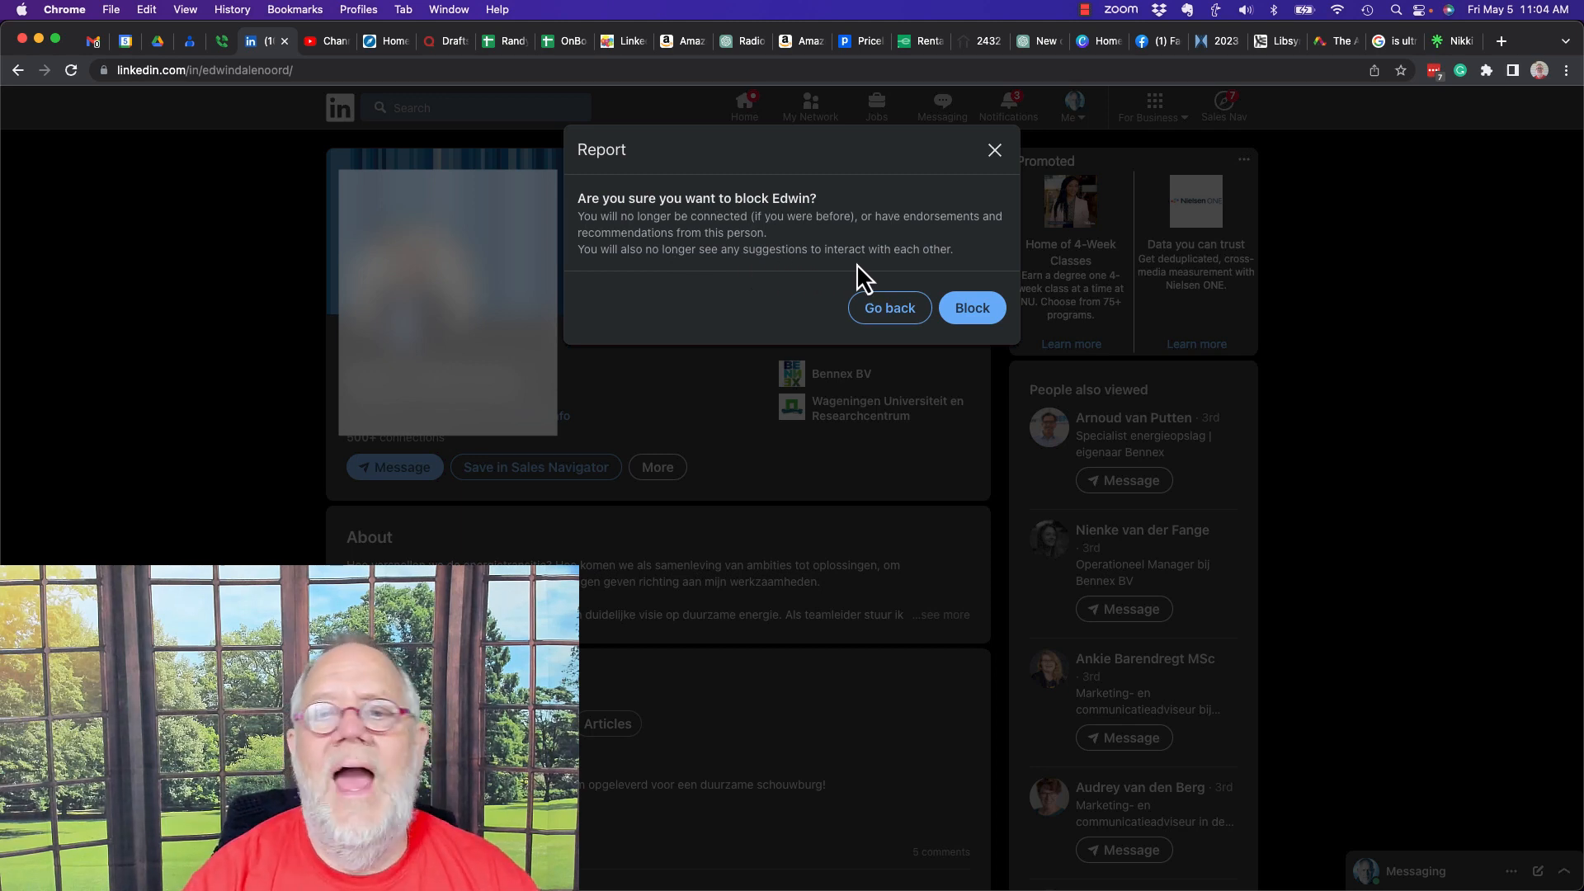
{"action": "mouse_move", "coordinate": [833, 257]}
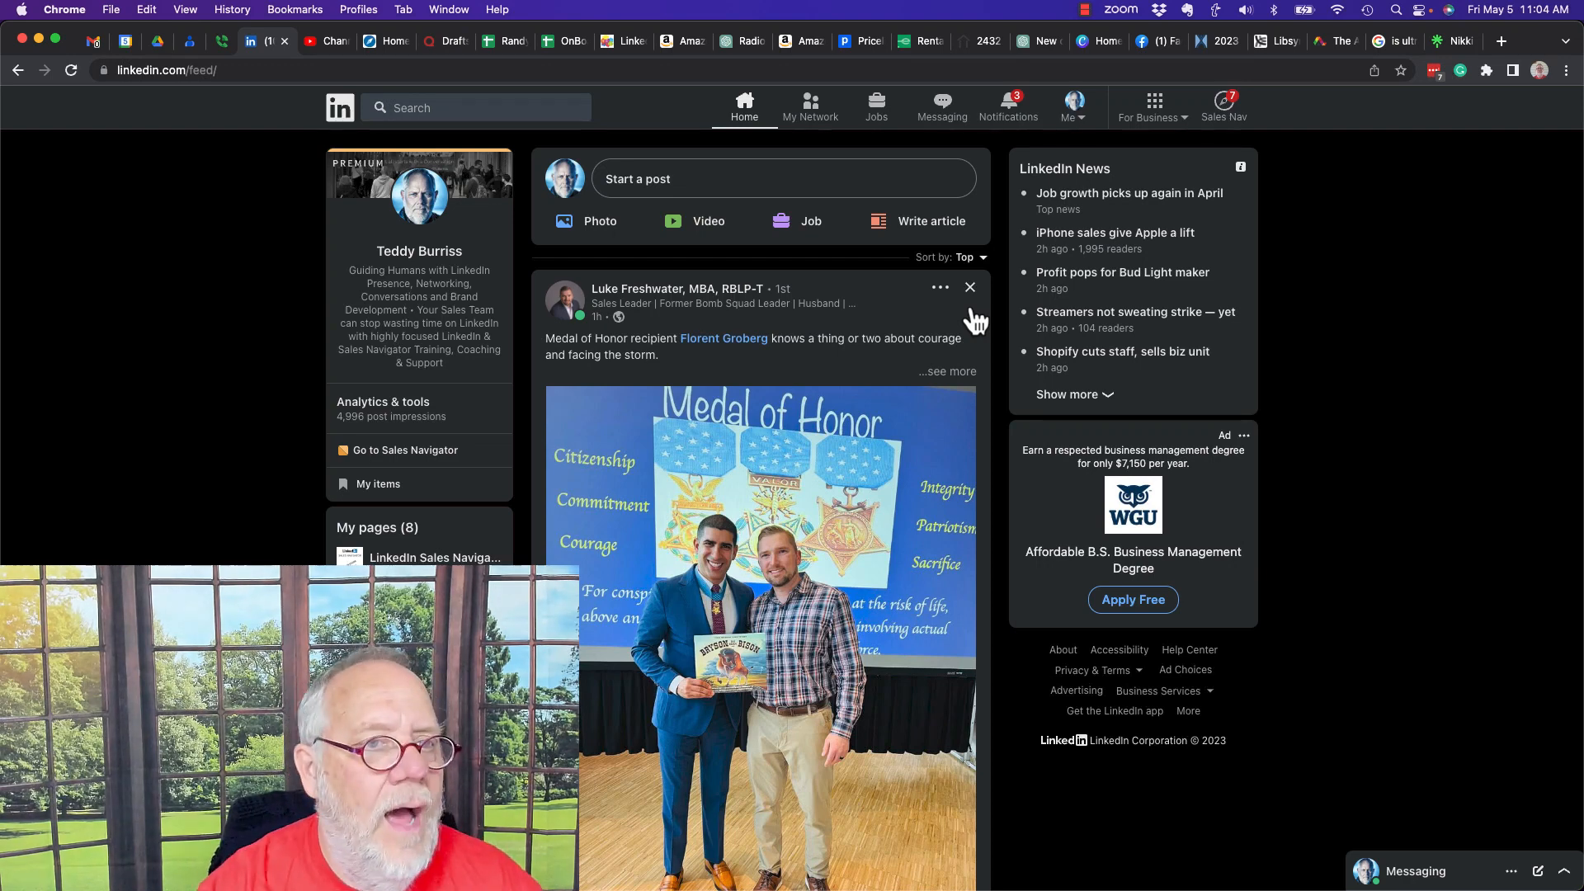
{"action": "mouse_move", "coordinate": [356, 22]}
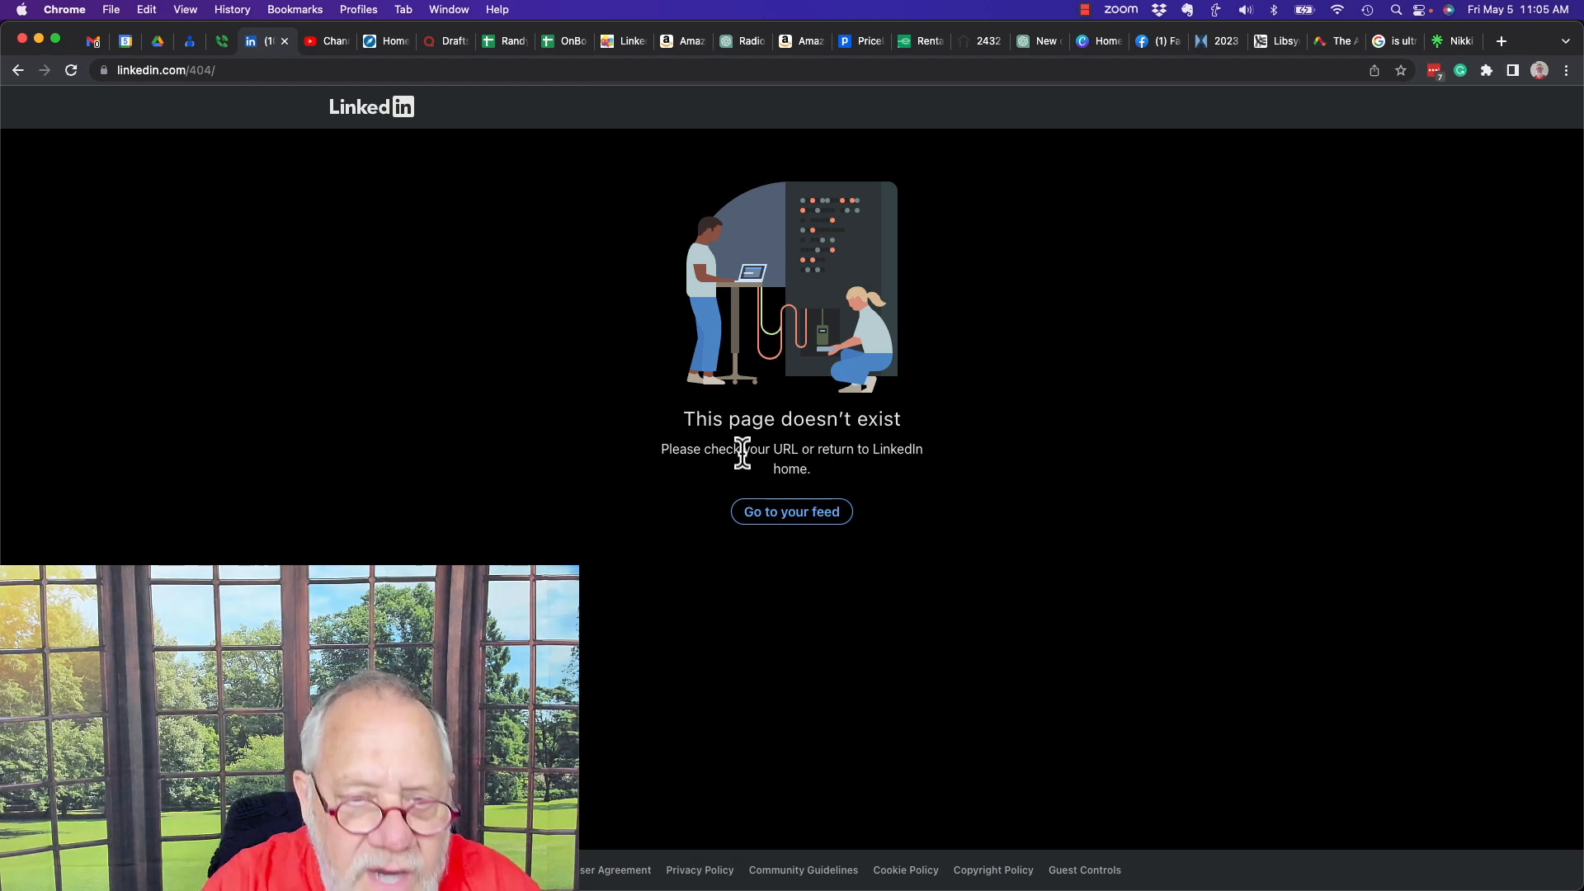
{"action": "mouse_move", "coordinate": [447, 422]}
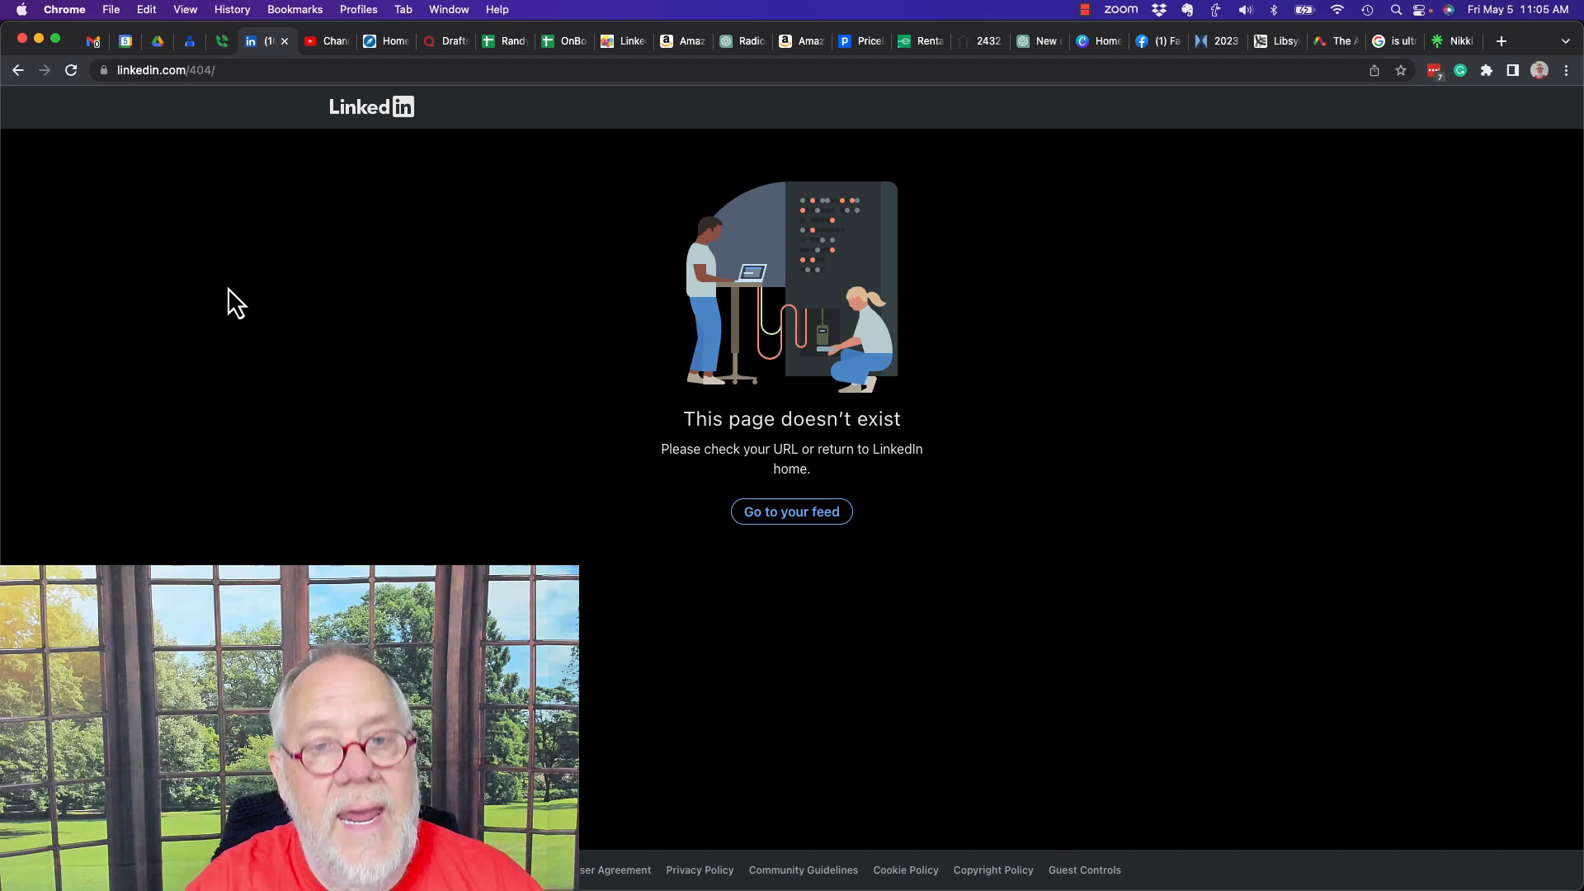
Step: Return to the home feed after seeing the blocked profile's 404 page
{"action": "left_click", "coordinate": [791, 511]}
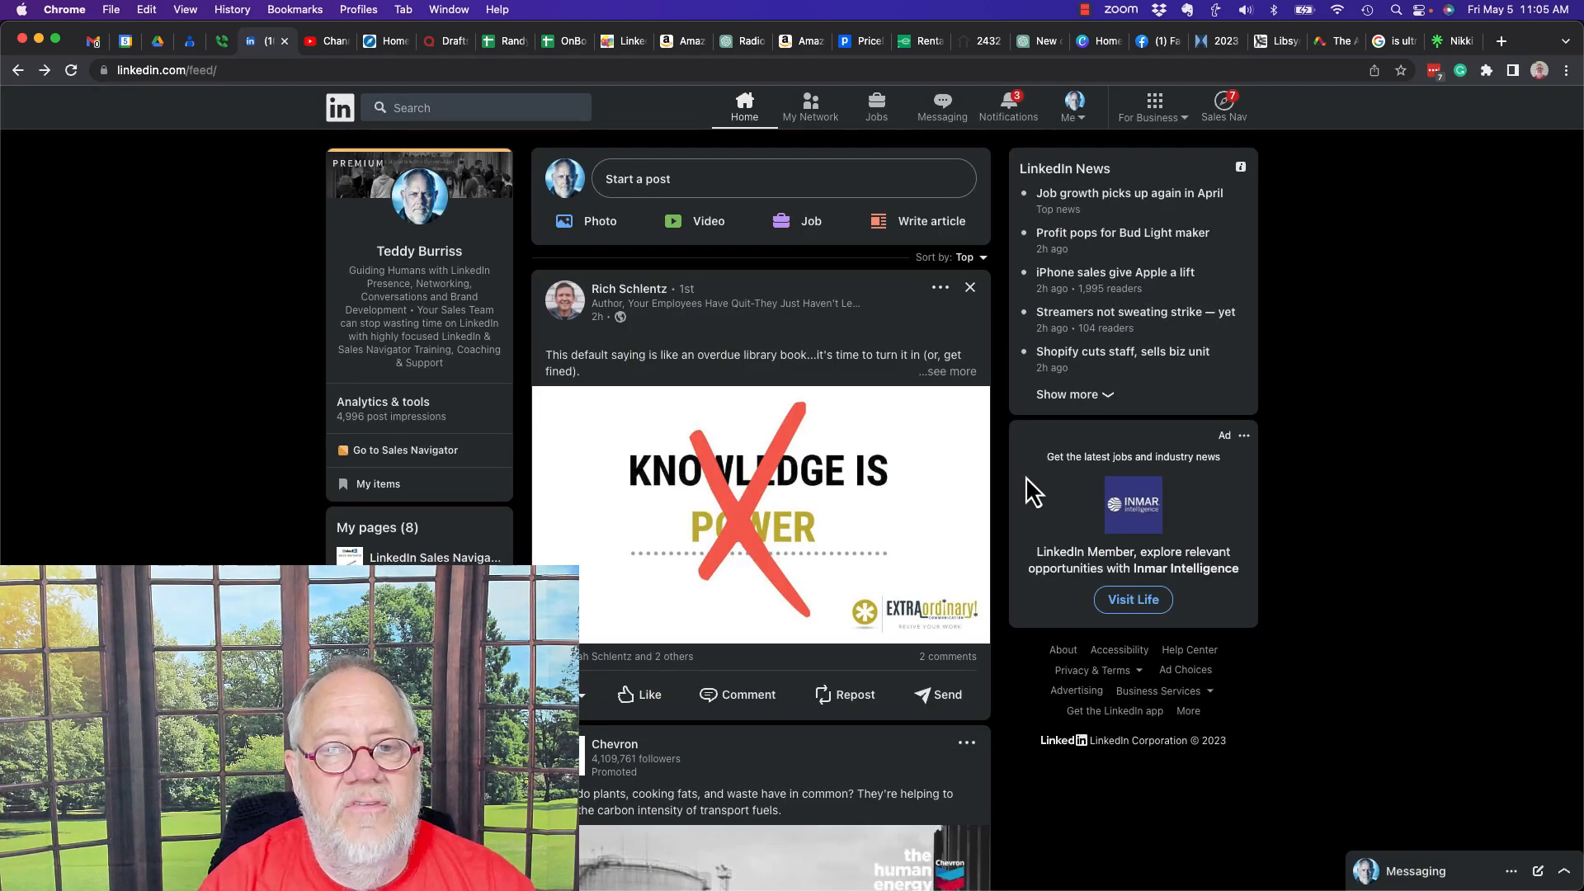
{"action": "mouse_move", "coordinate": [1015, 475]}
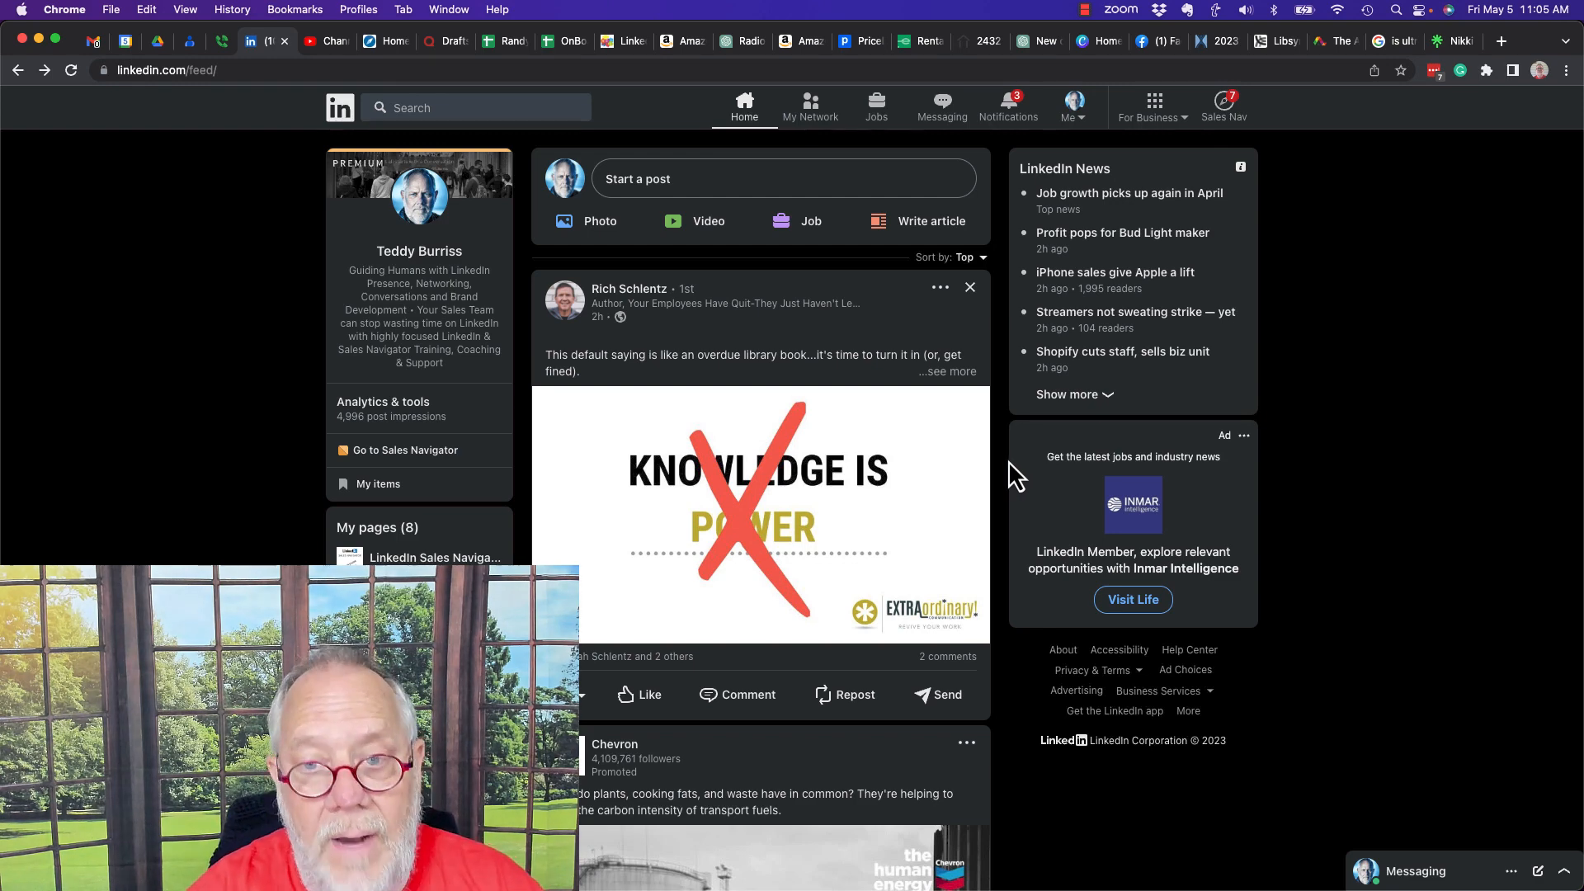
{"action": "mouse_move", "coordinate": [1073, 108]}
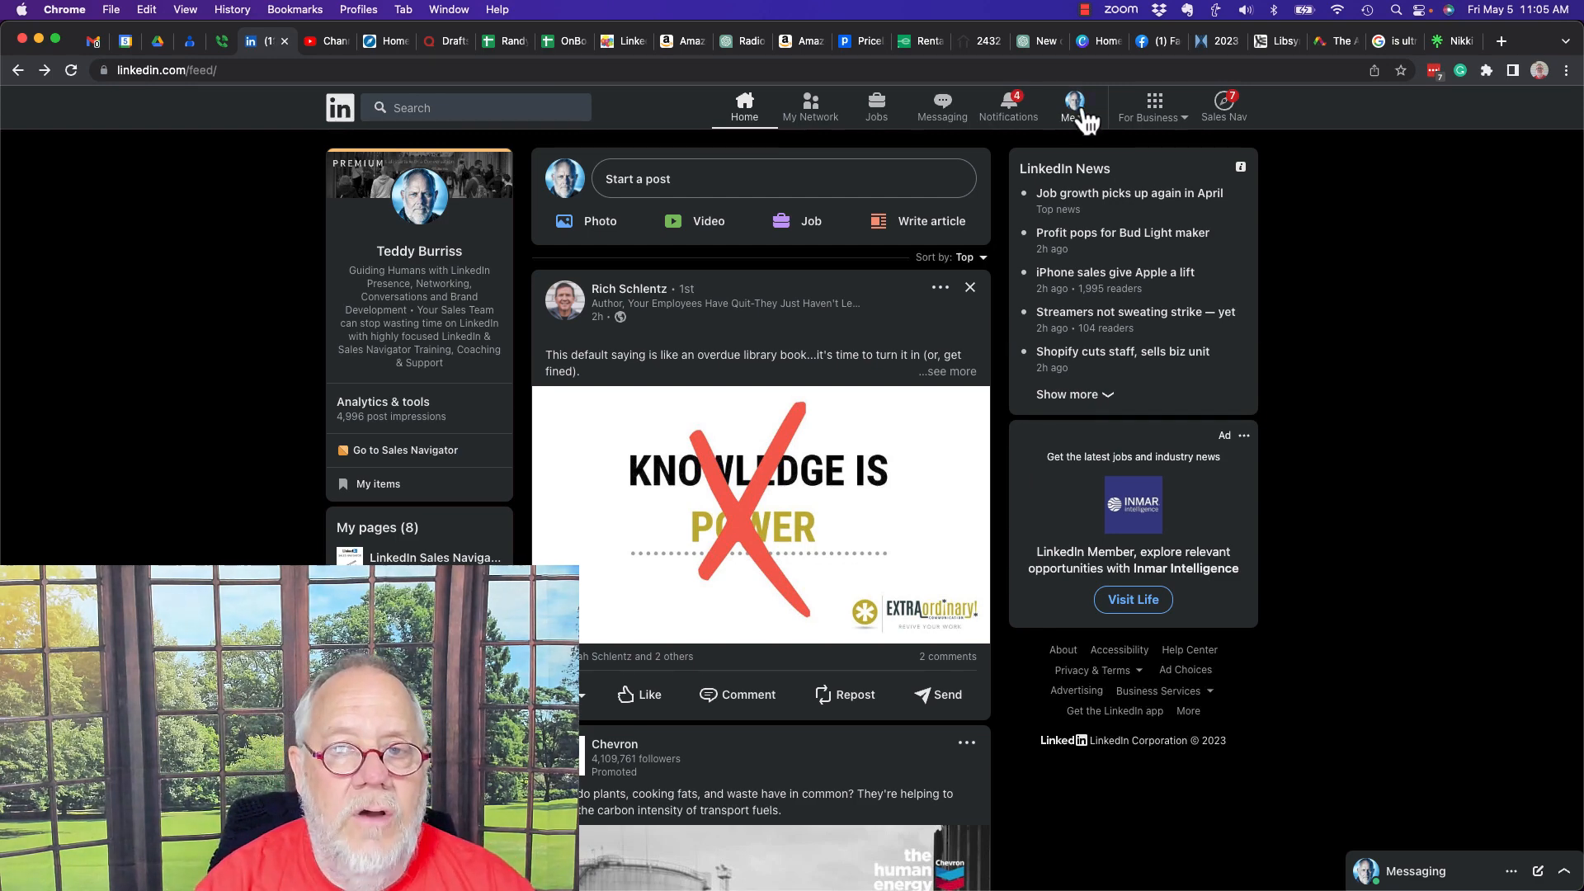
Step: Open Settings & Privacy > Visibility and go to the Blocking list of blocked members
{"action": "left_click", "coordinate": [1074, 106]}
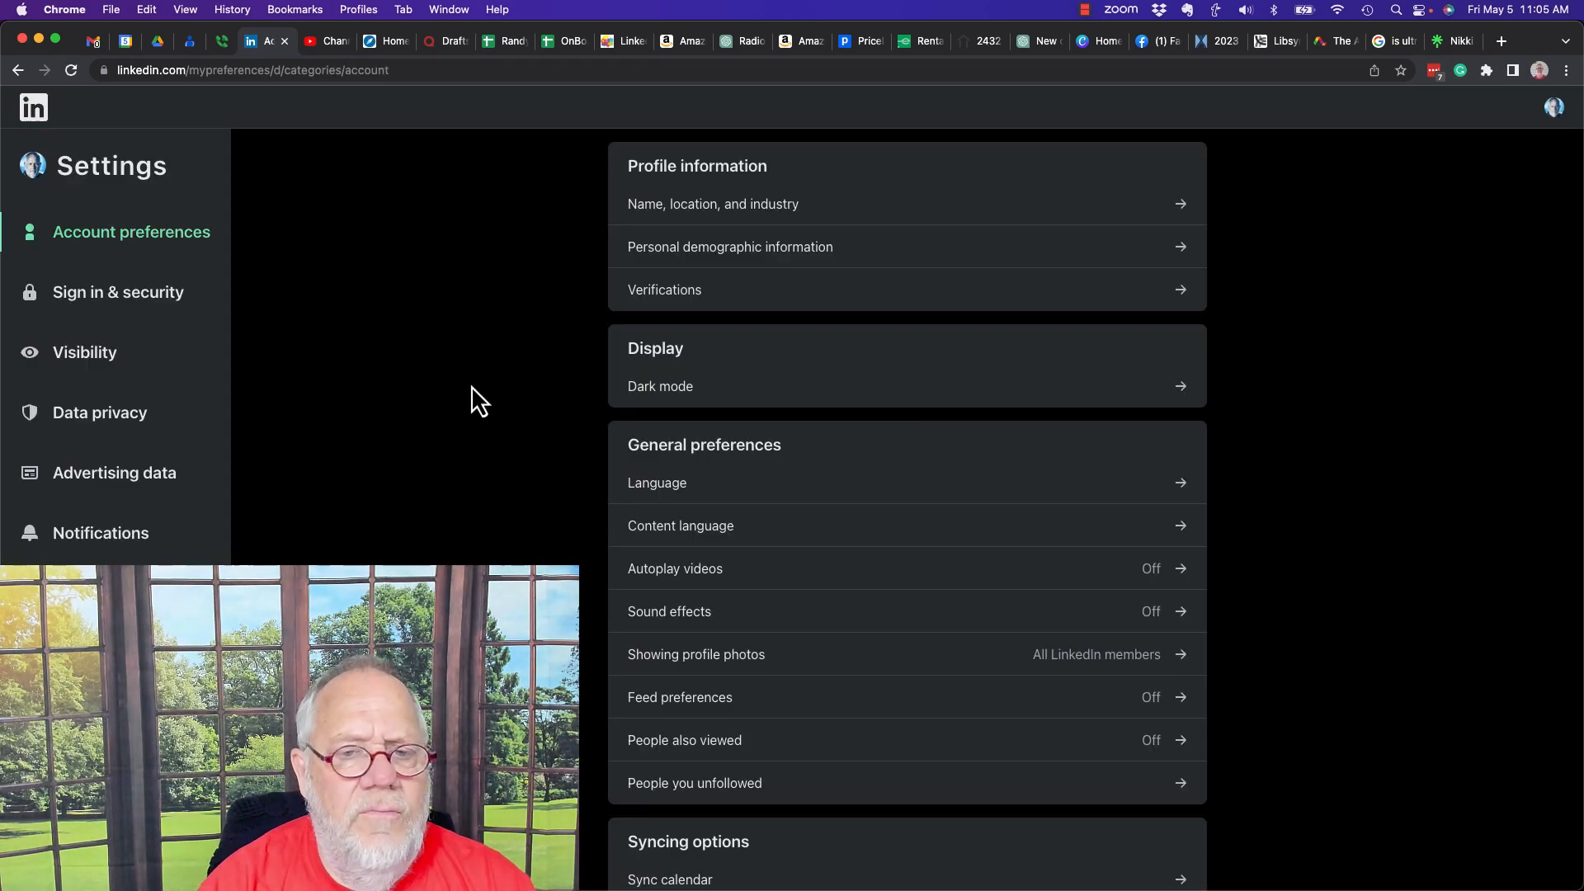
{"action": "left_click", "coordinate": [85, 352]}
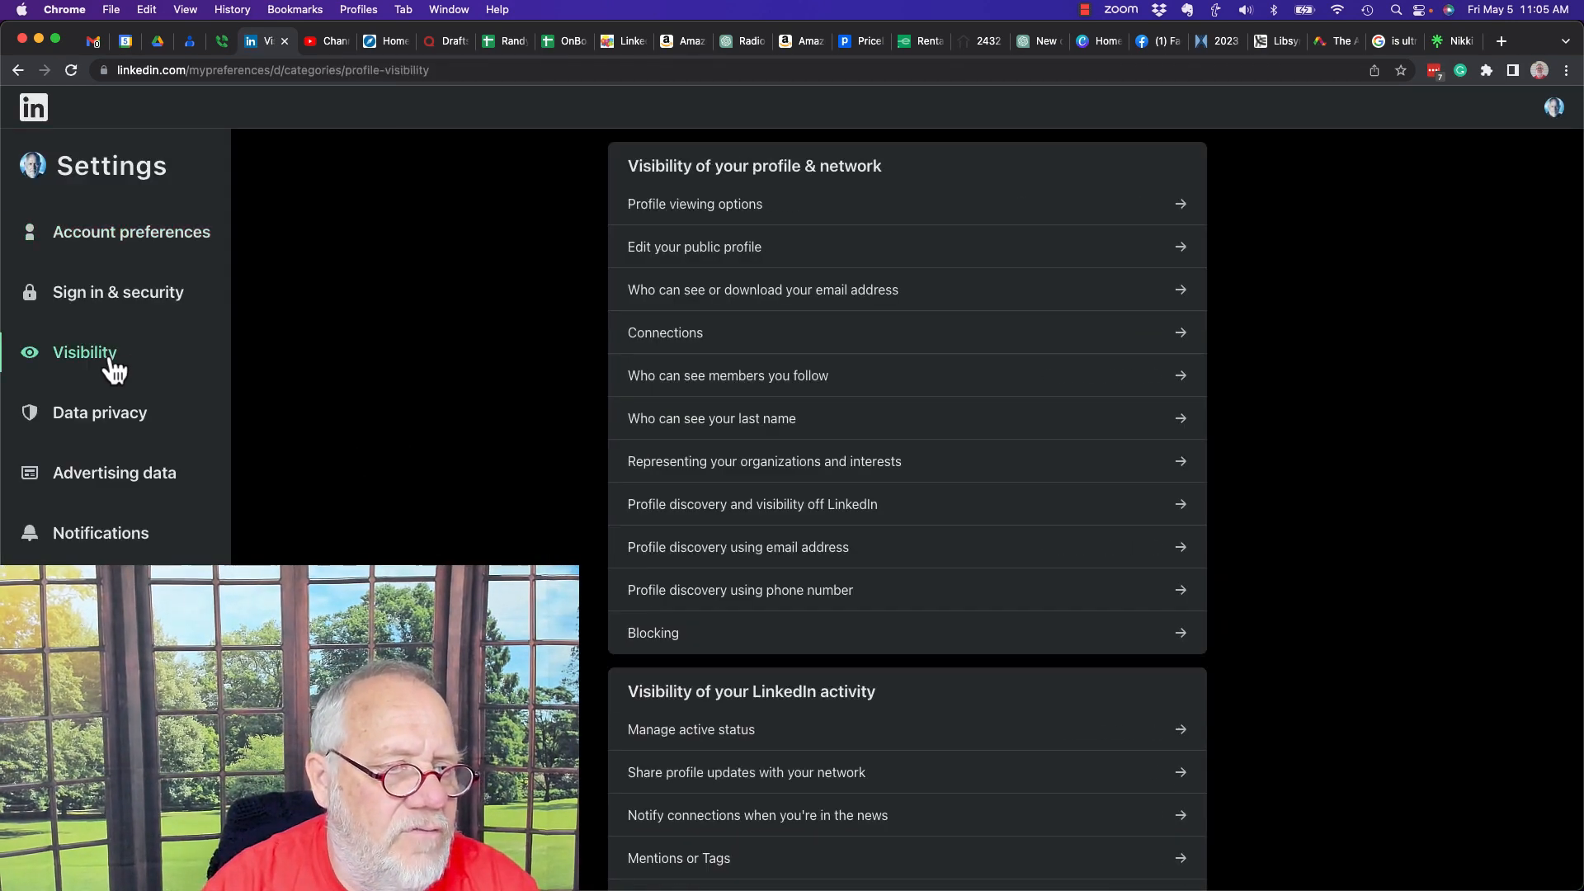
{"action": "scroll", "scroll_direction": "down", "scroll_amount": 3}
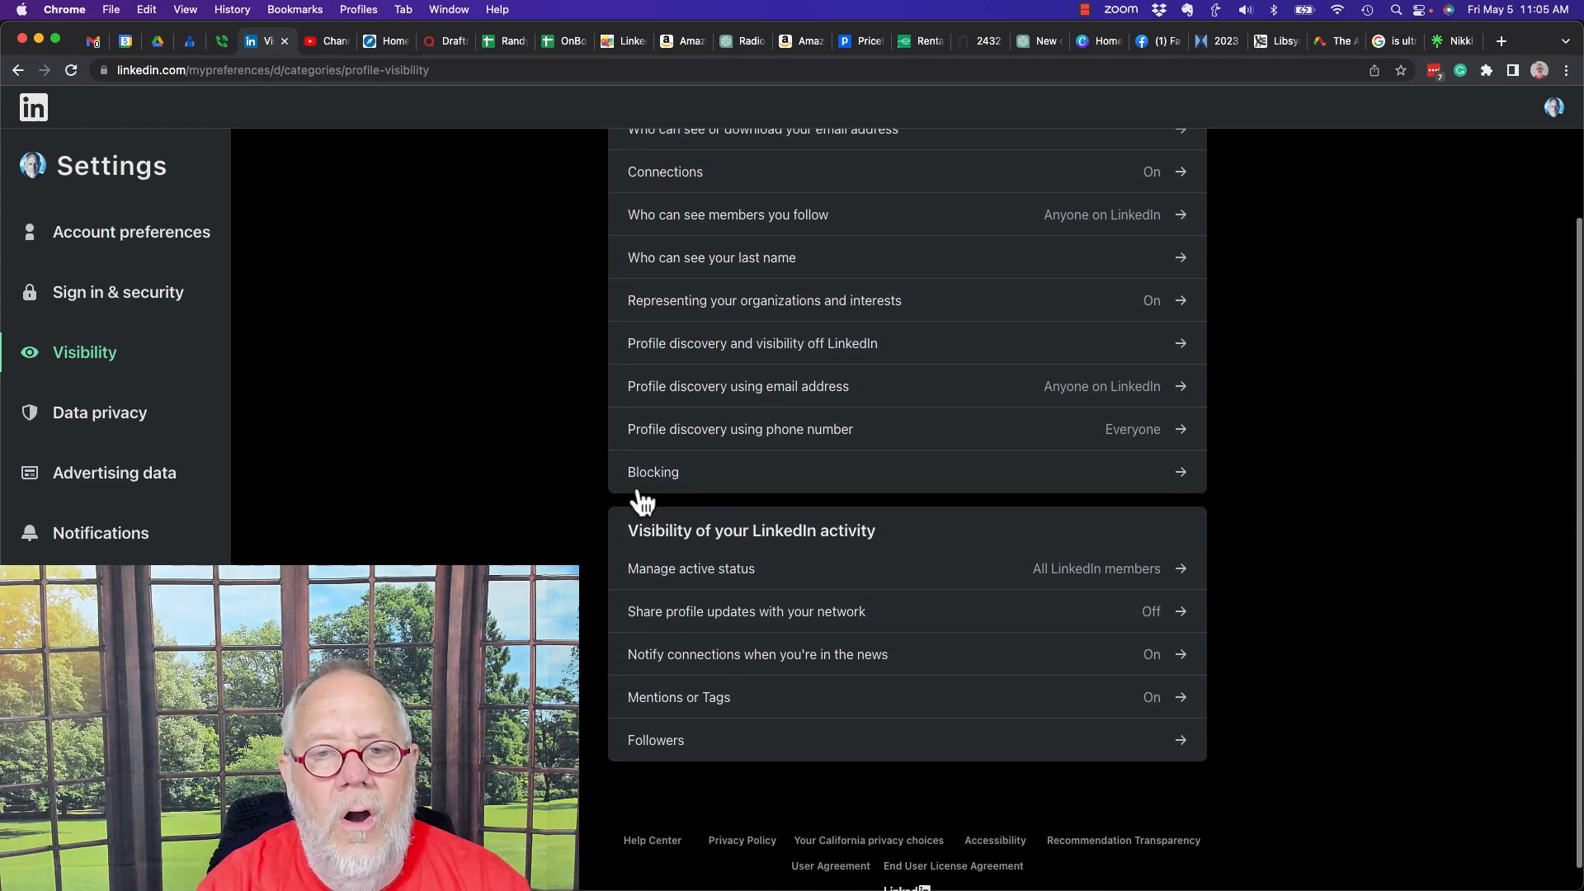
{"action": "mouse_move", "coordinate": [84, 366]}
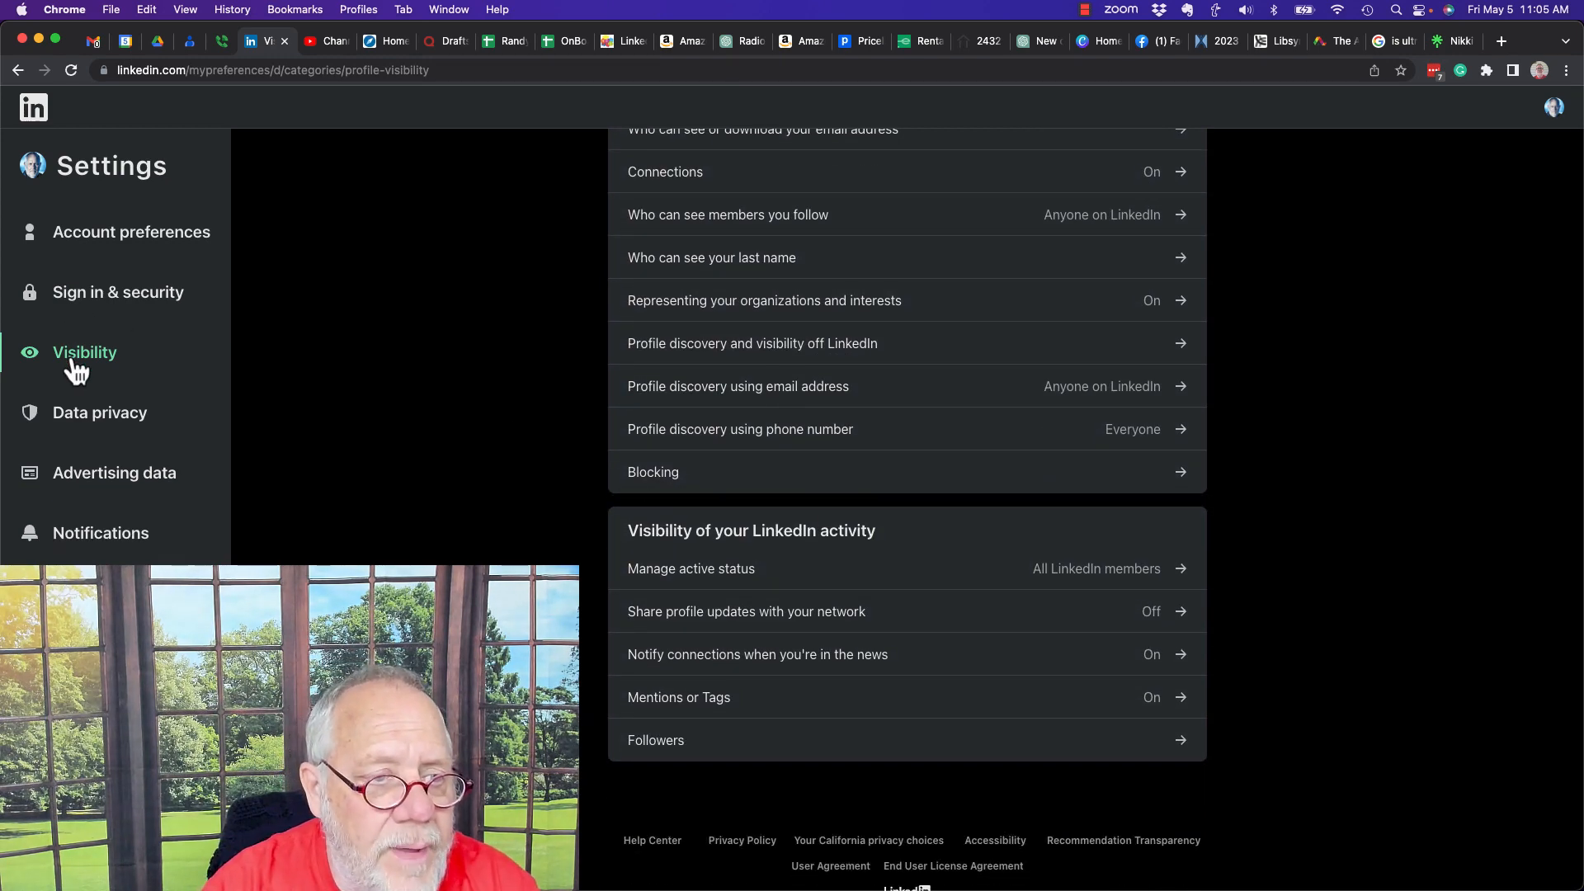
{"action": "left_click", "coordinate": [653, 472]}
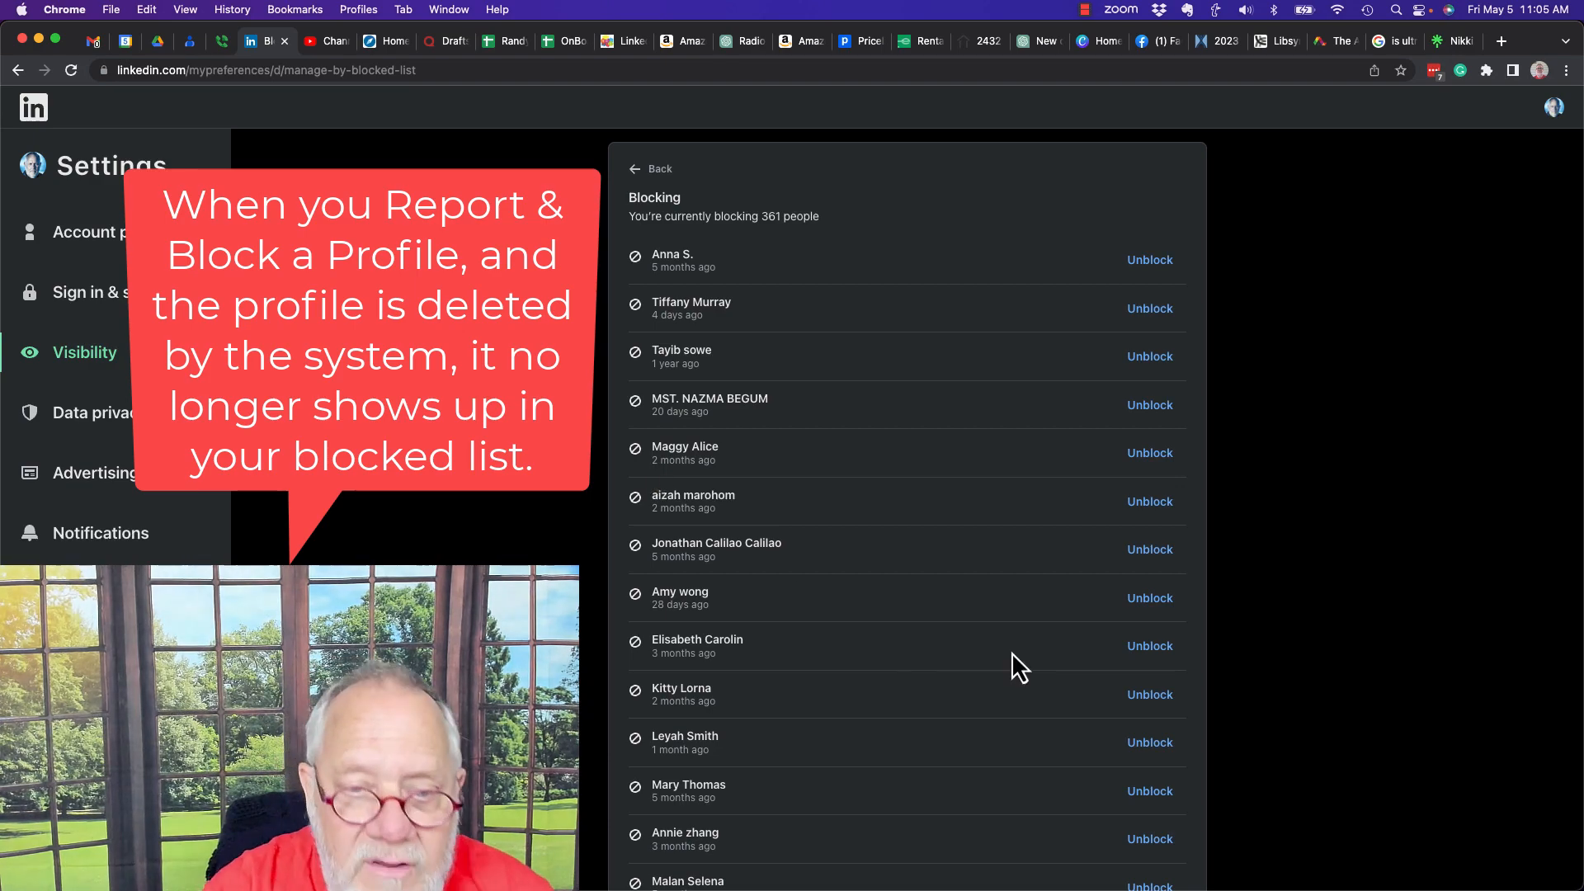
Step: Scroll through the 361 blocked members to the bottom of the list
{"action": "scroll", "scroll_direction": "down", "scroll_amount": 3}
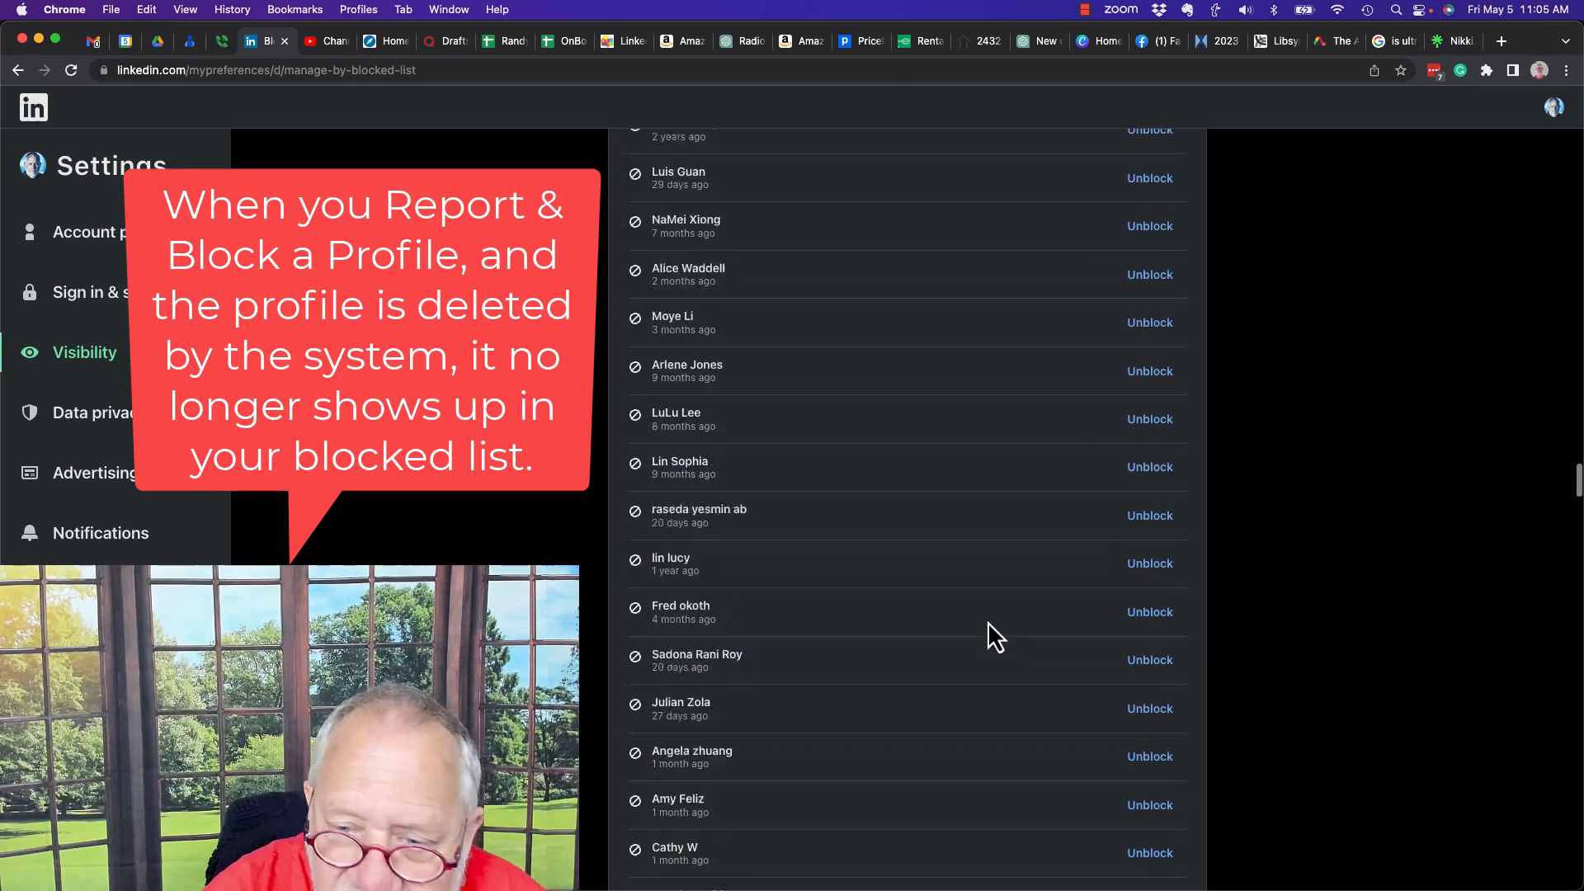
{"action": "scroll", "scroll_direction": "down", "scroll_amount": 3}
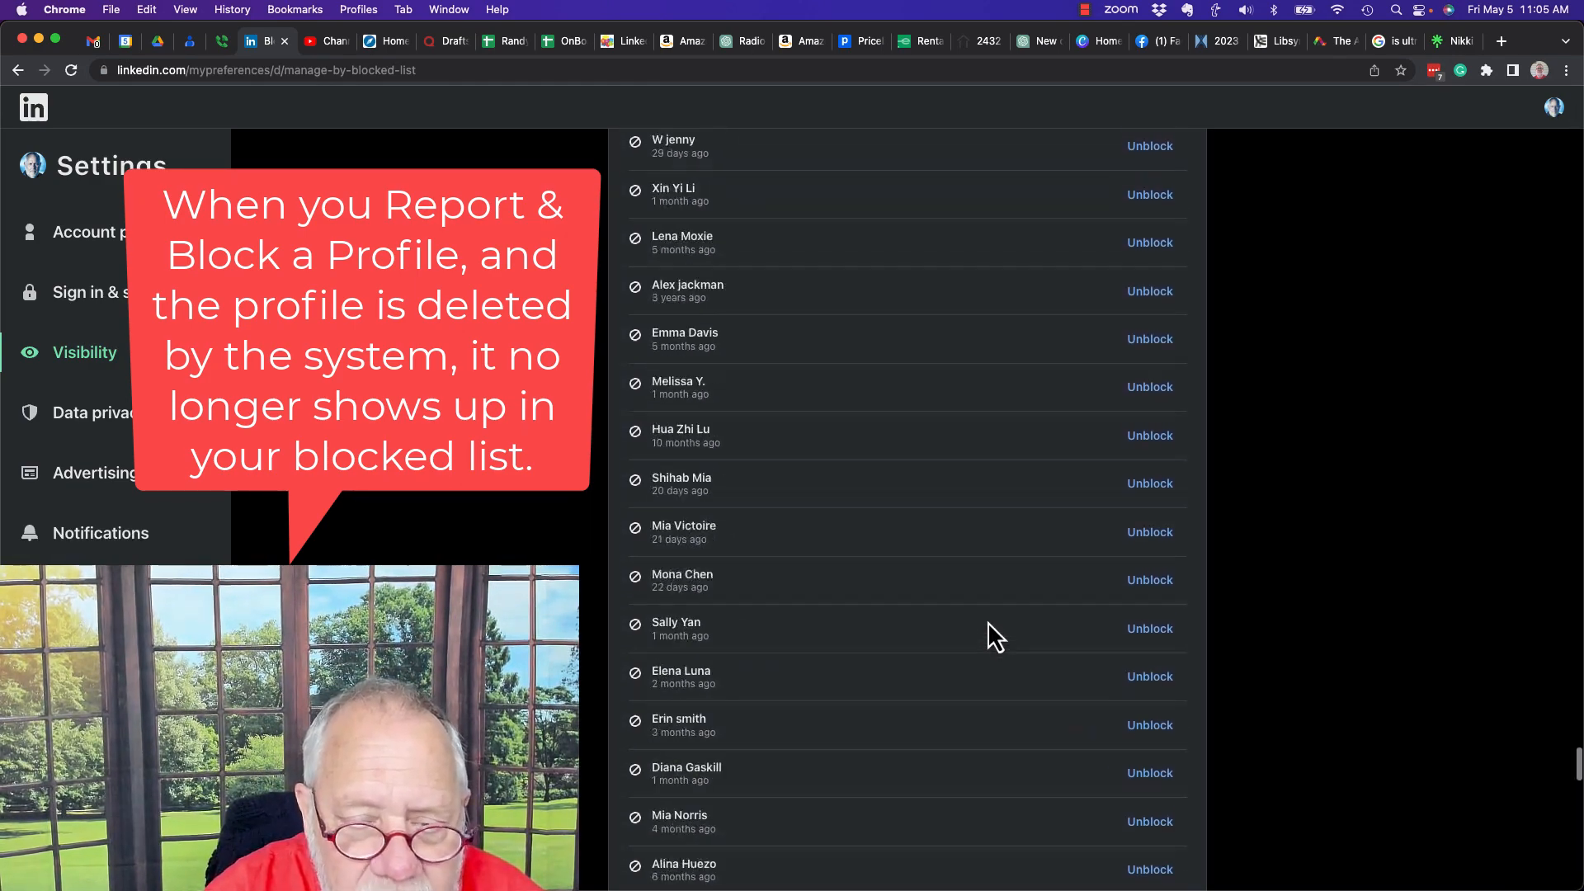
{"action": "scroll", "scroll_direction": "down", "scroll_amount": 3}
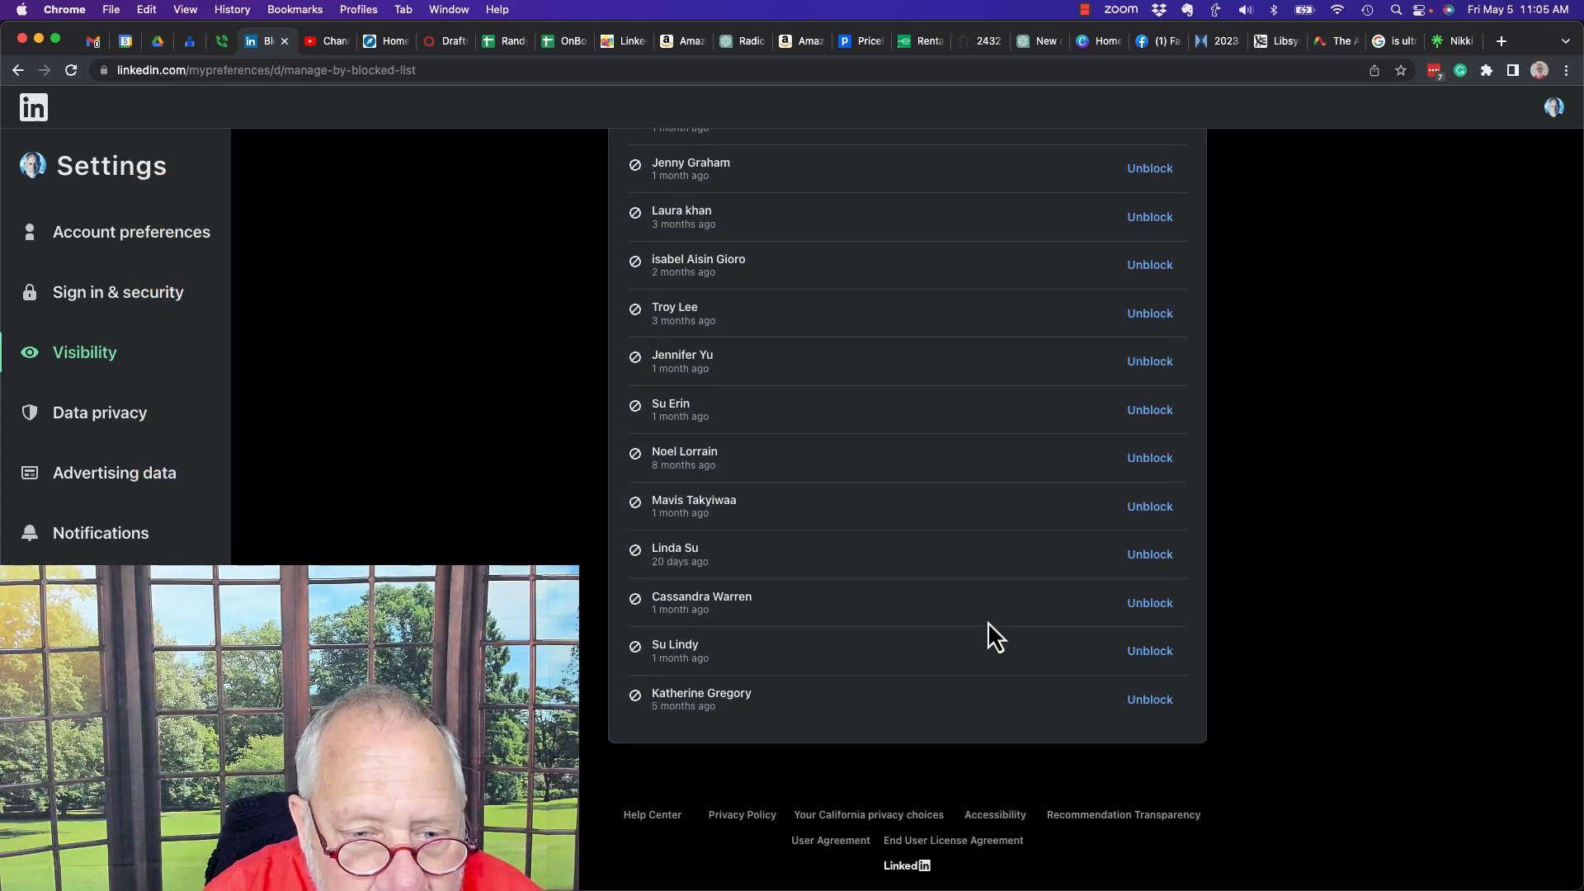
{"action": "mouse_move", "coordinate": [967, 606]}
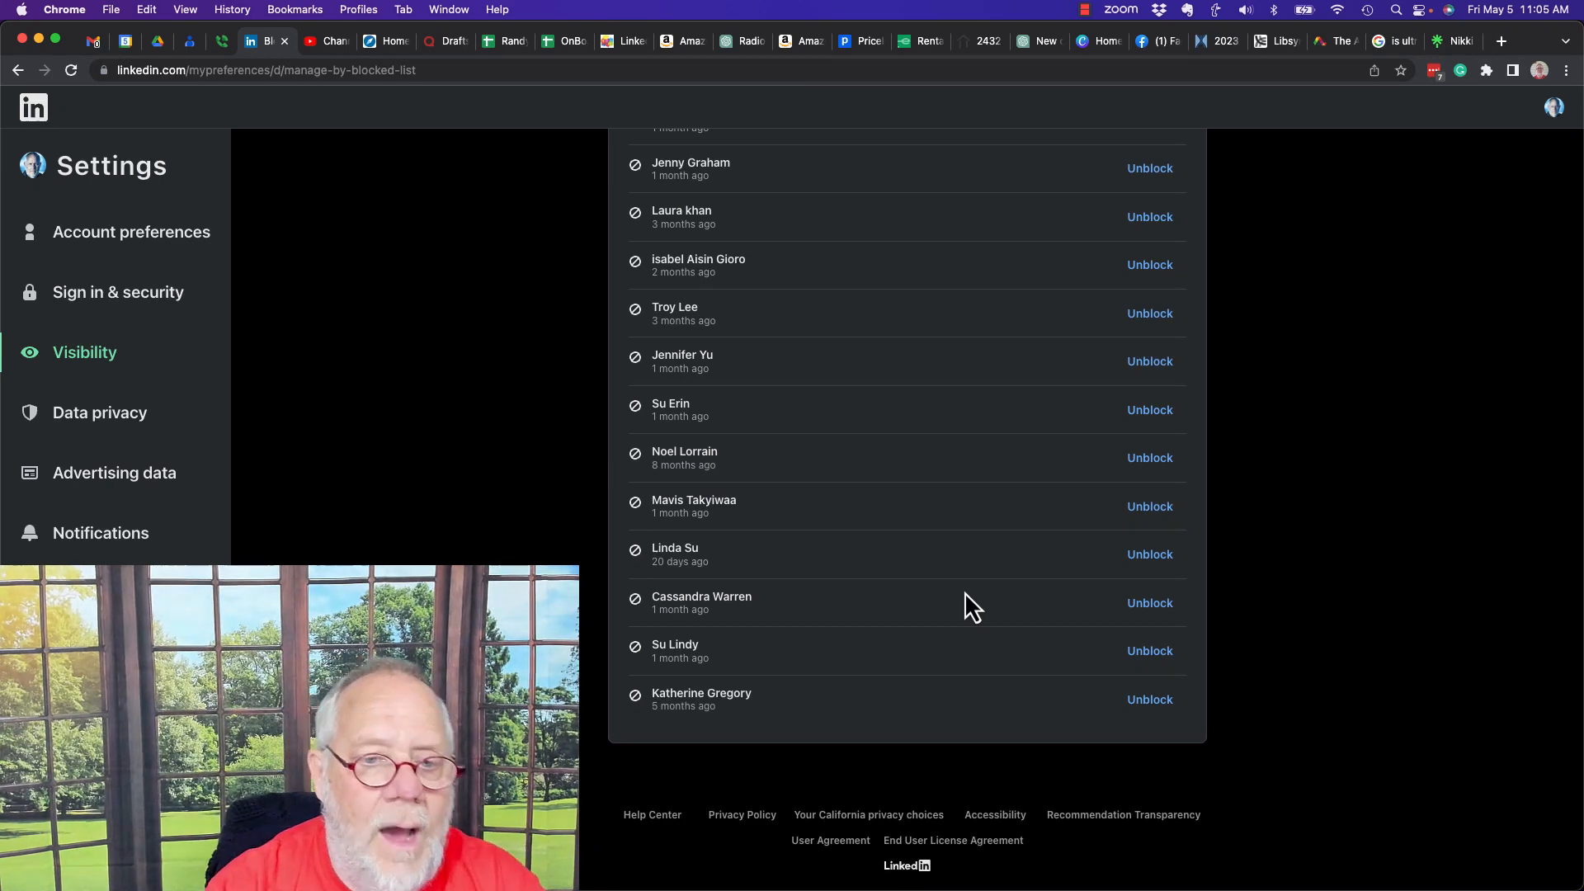
{"action": "scroll", "scroll_direction": "up", "scroll_amount": 3}
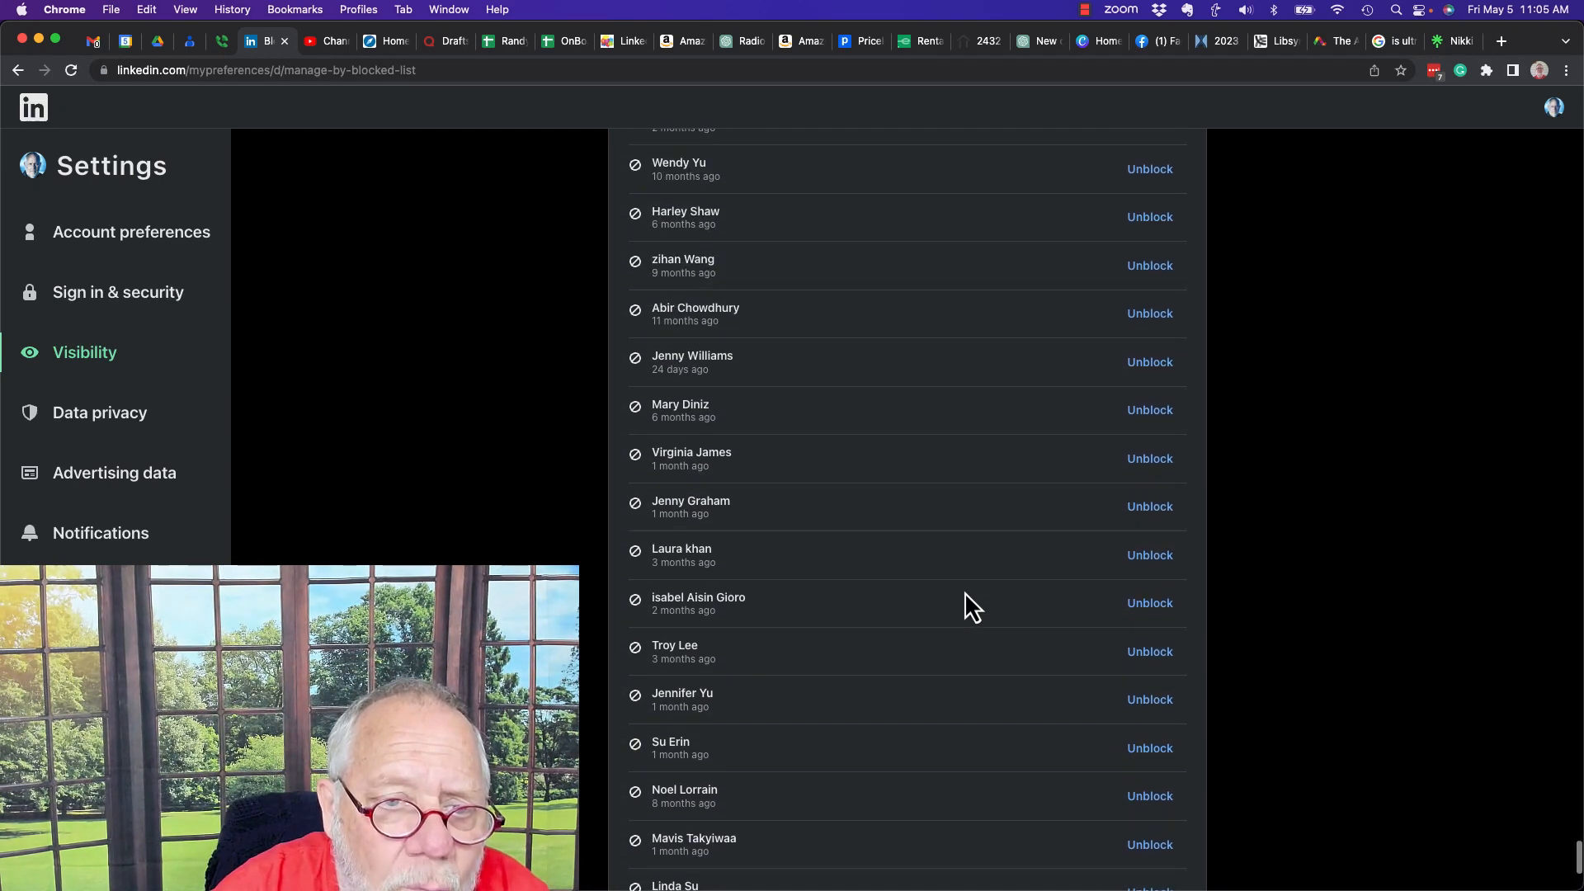
{"action": "scroll", "scroll_direction": "up", "scroll_amount": 3}
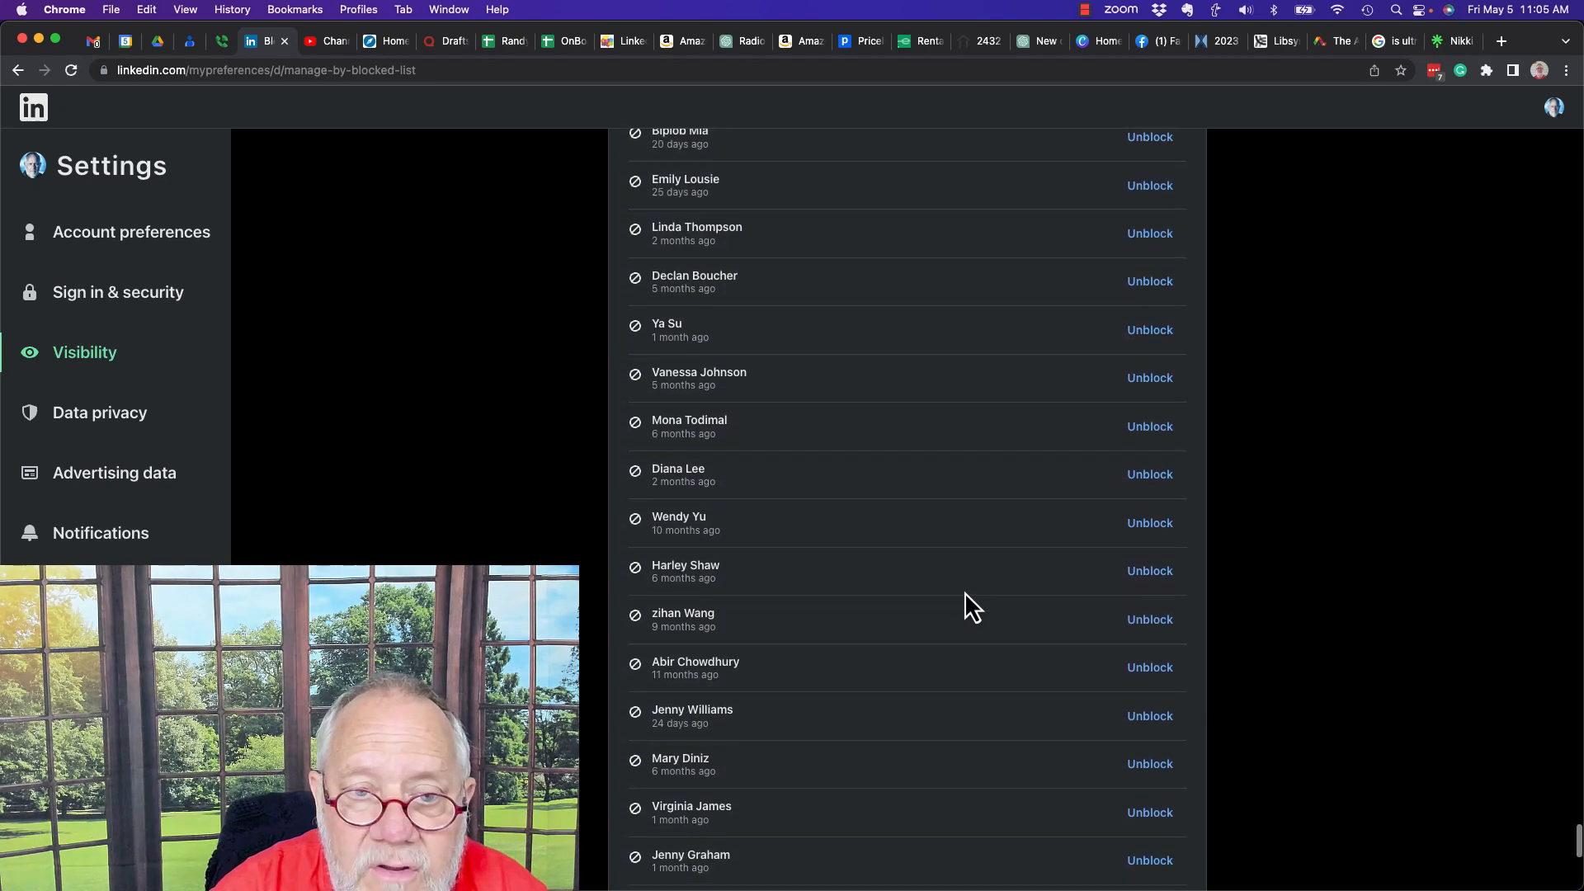
{"action": "scroll", "scroll_direction": "up", "scroll_amount": 3}
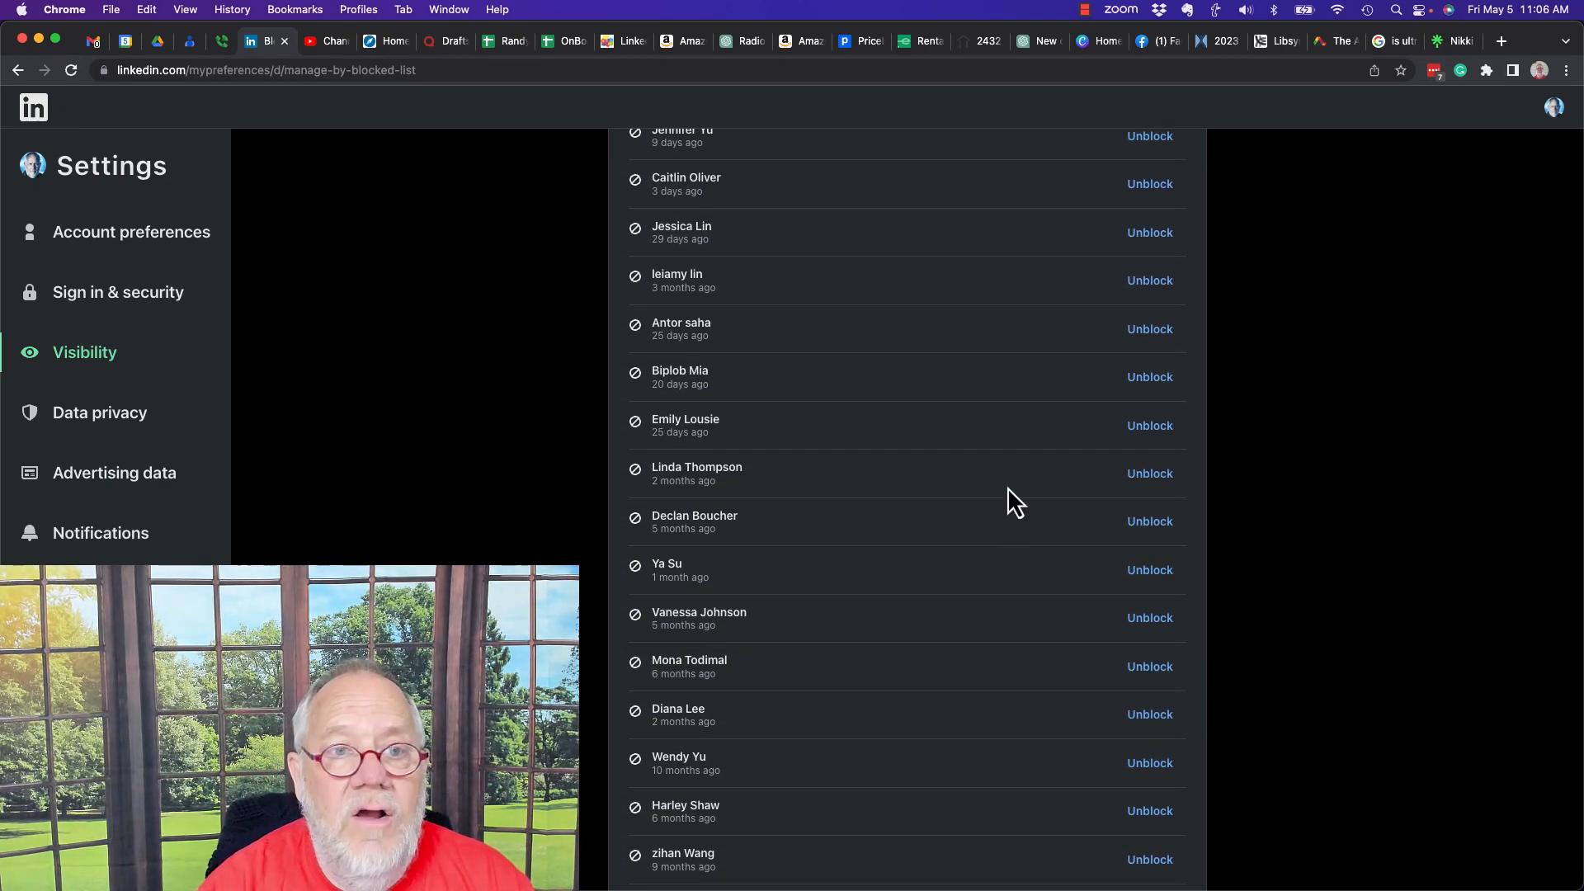
{"action": "mouse_move", "coordinate": [366, 22]}
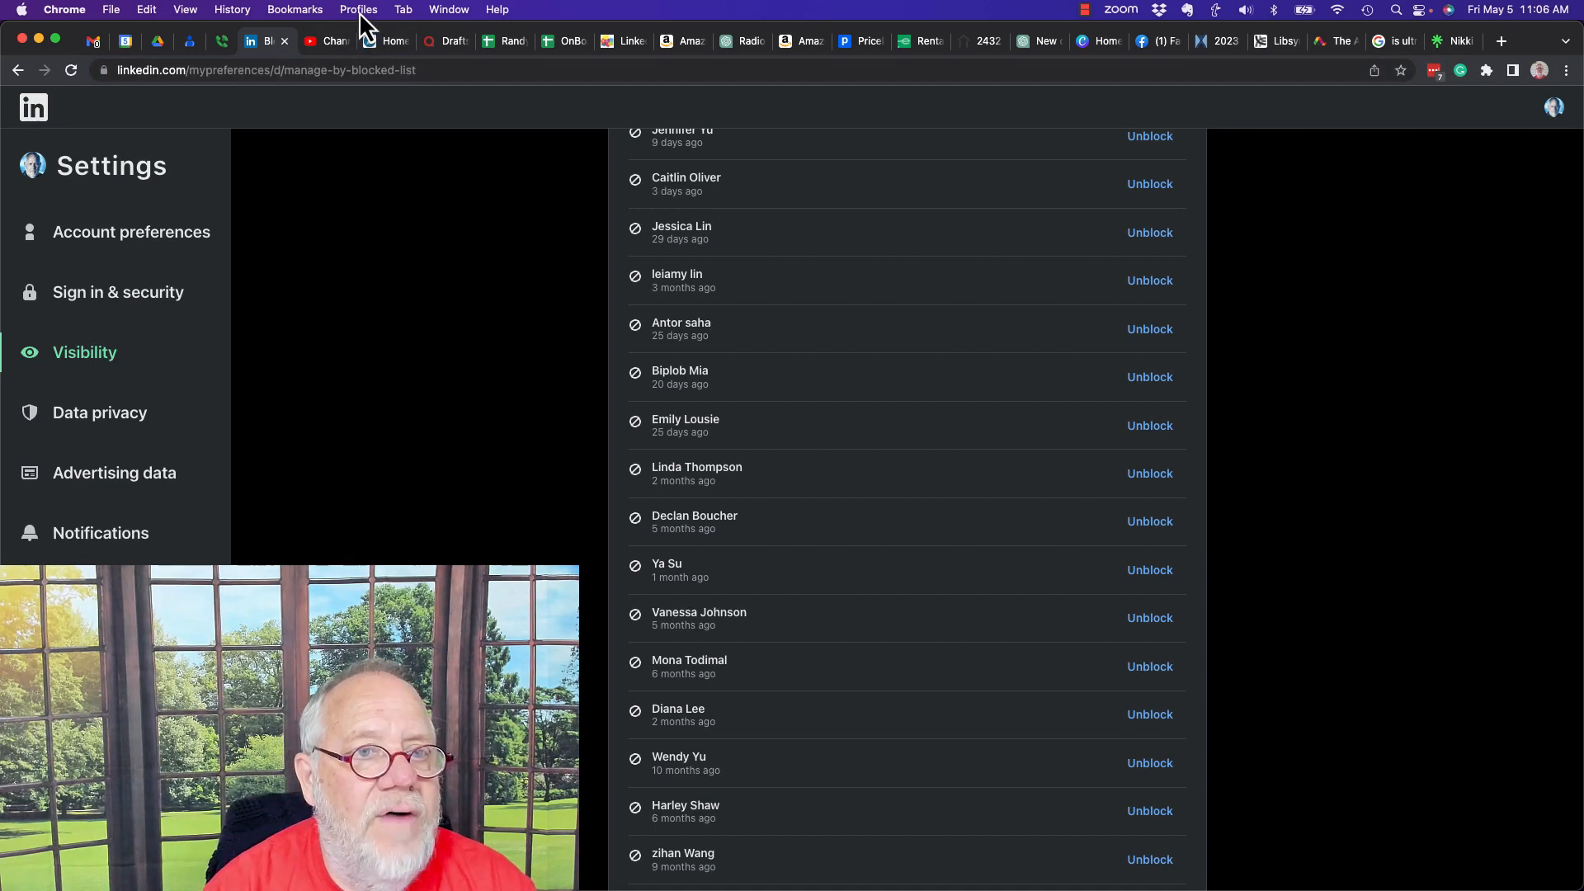
{"action": "mouse_move", "coordinate": [859, 499]}
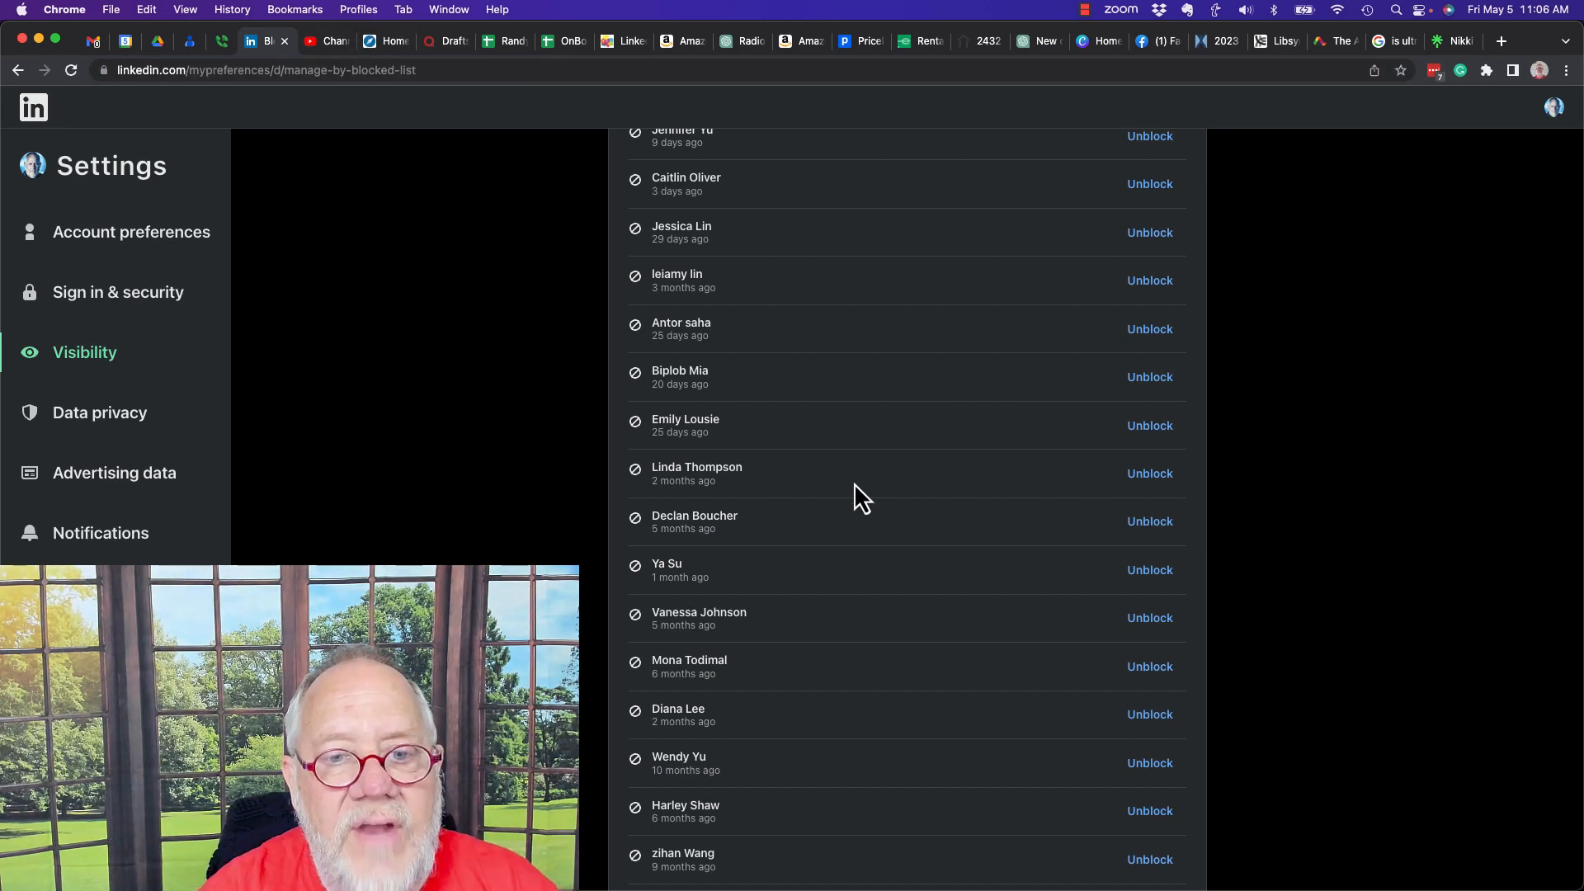
{"action": "scroll", "scroll_direction": "down", "scroll_amount": 3}
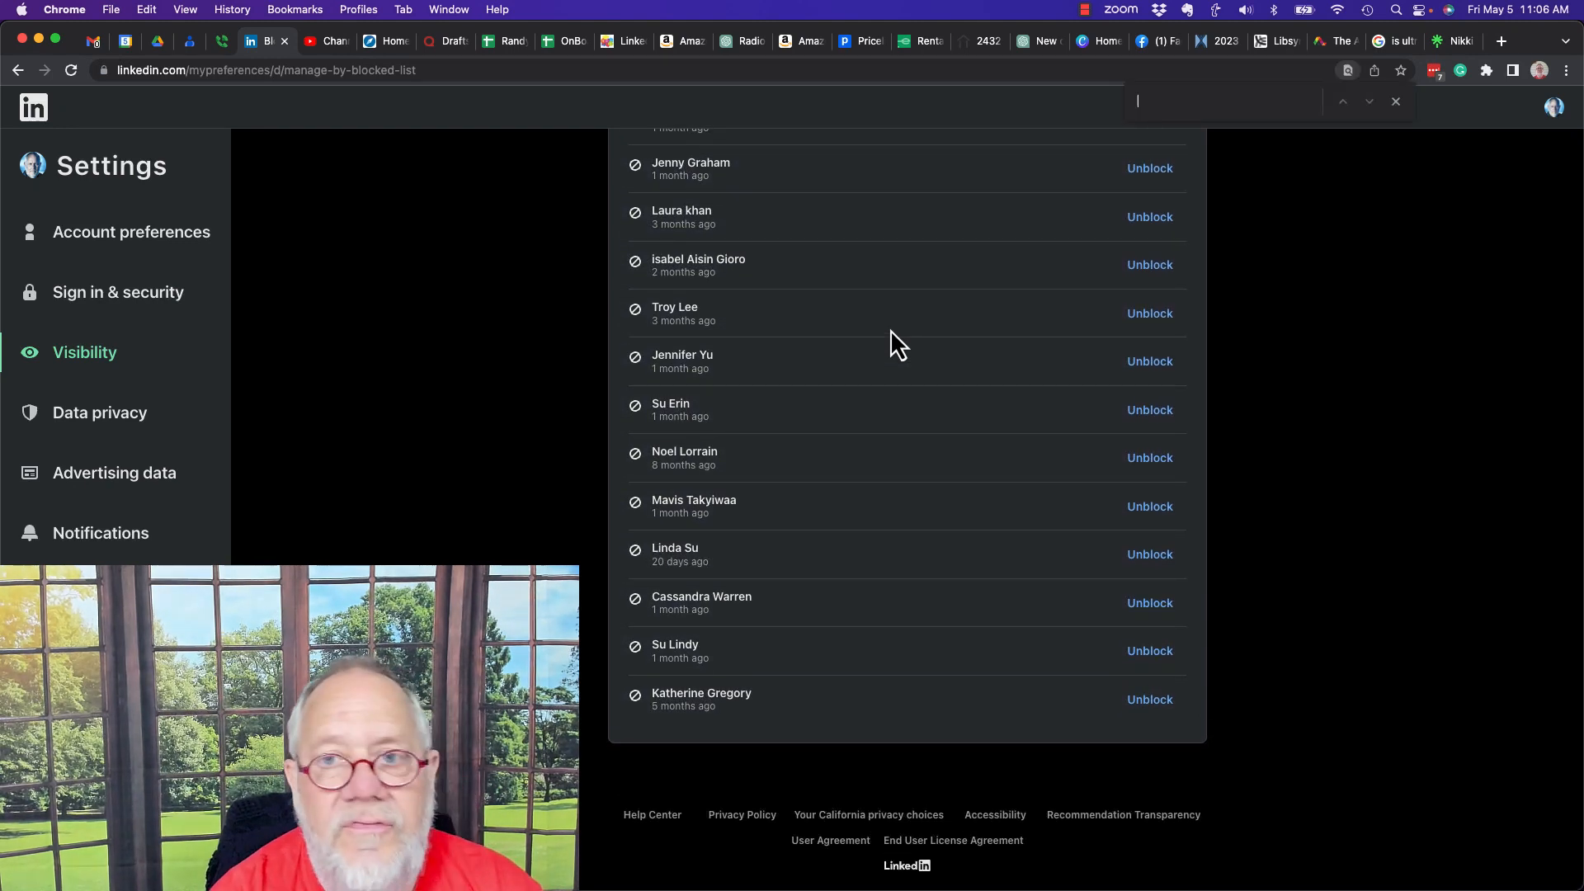
Step: Search the page for 'edwin' and click Unblock beside that member
{"action": "type", "text": "edwin"}
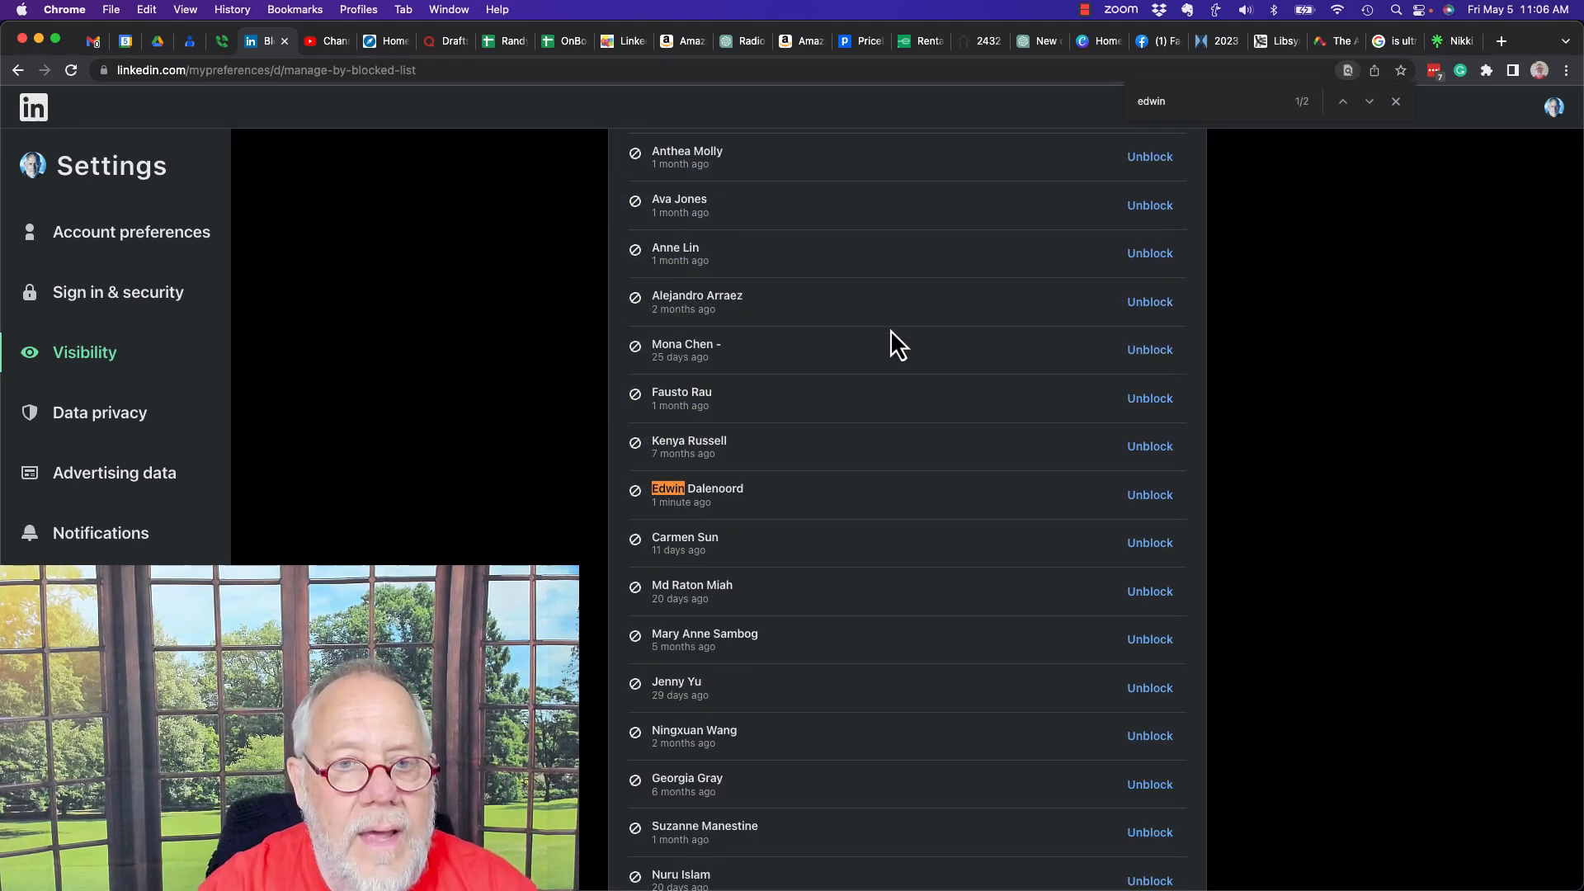
{"action": "mouse_move", "coordinate": [656, 502]}
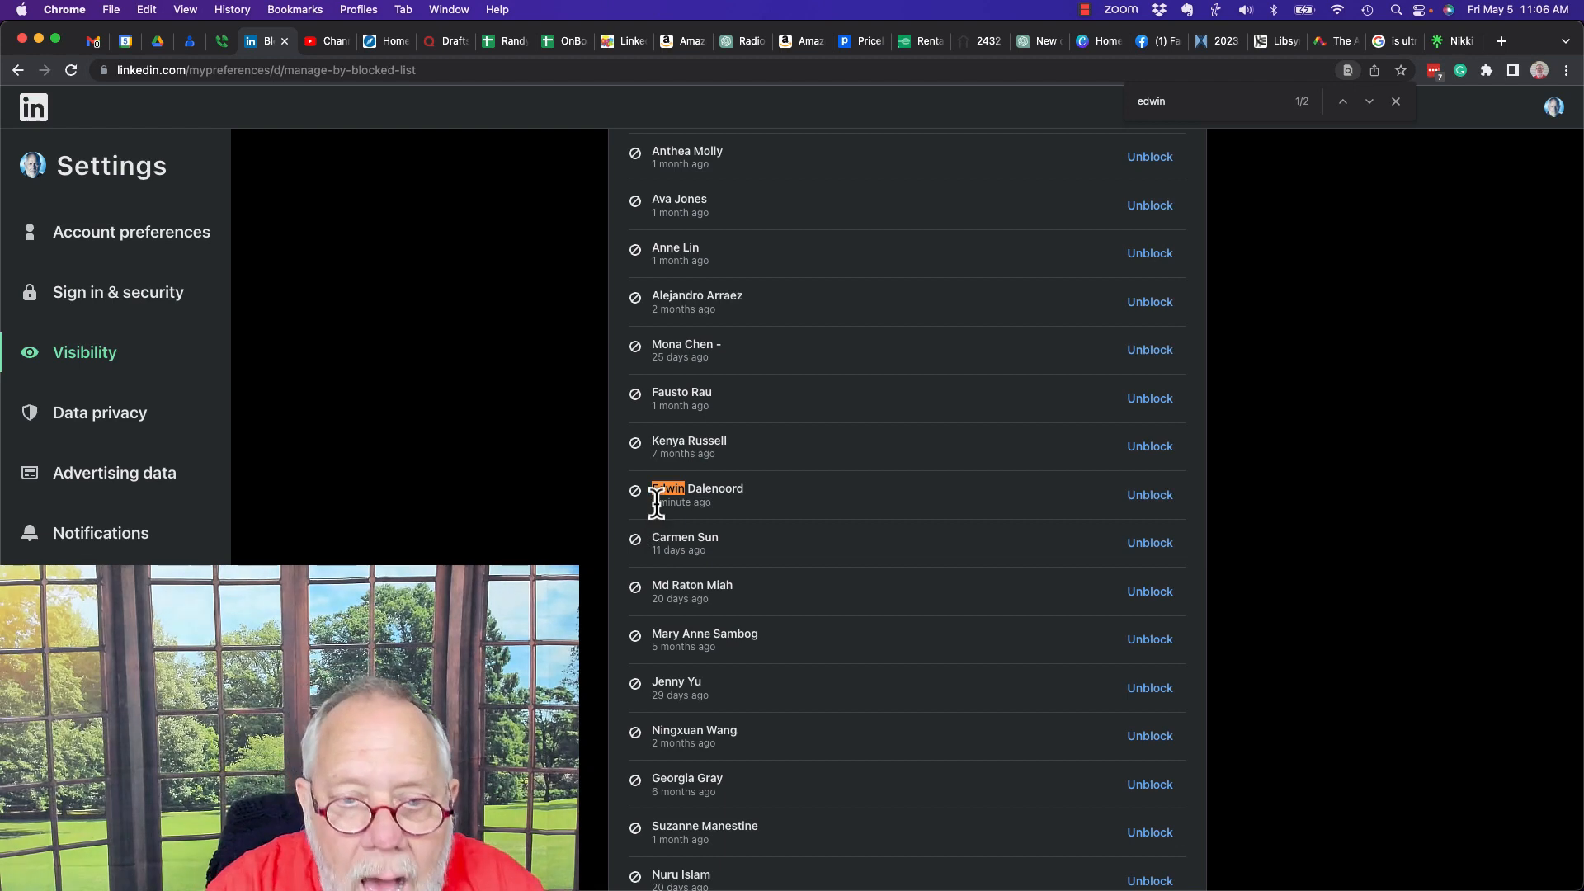
{"action": "mouse_move", "coordinate": [1149, 494]}
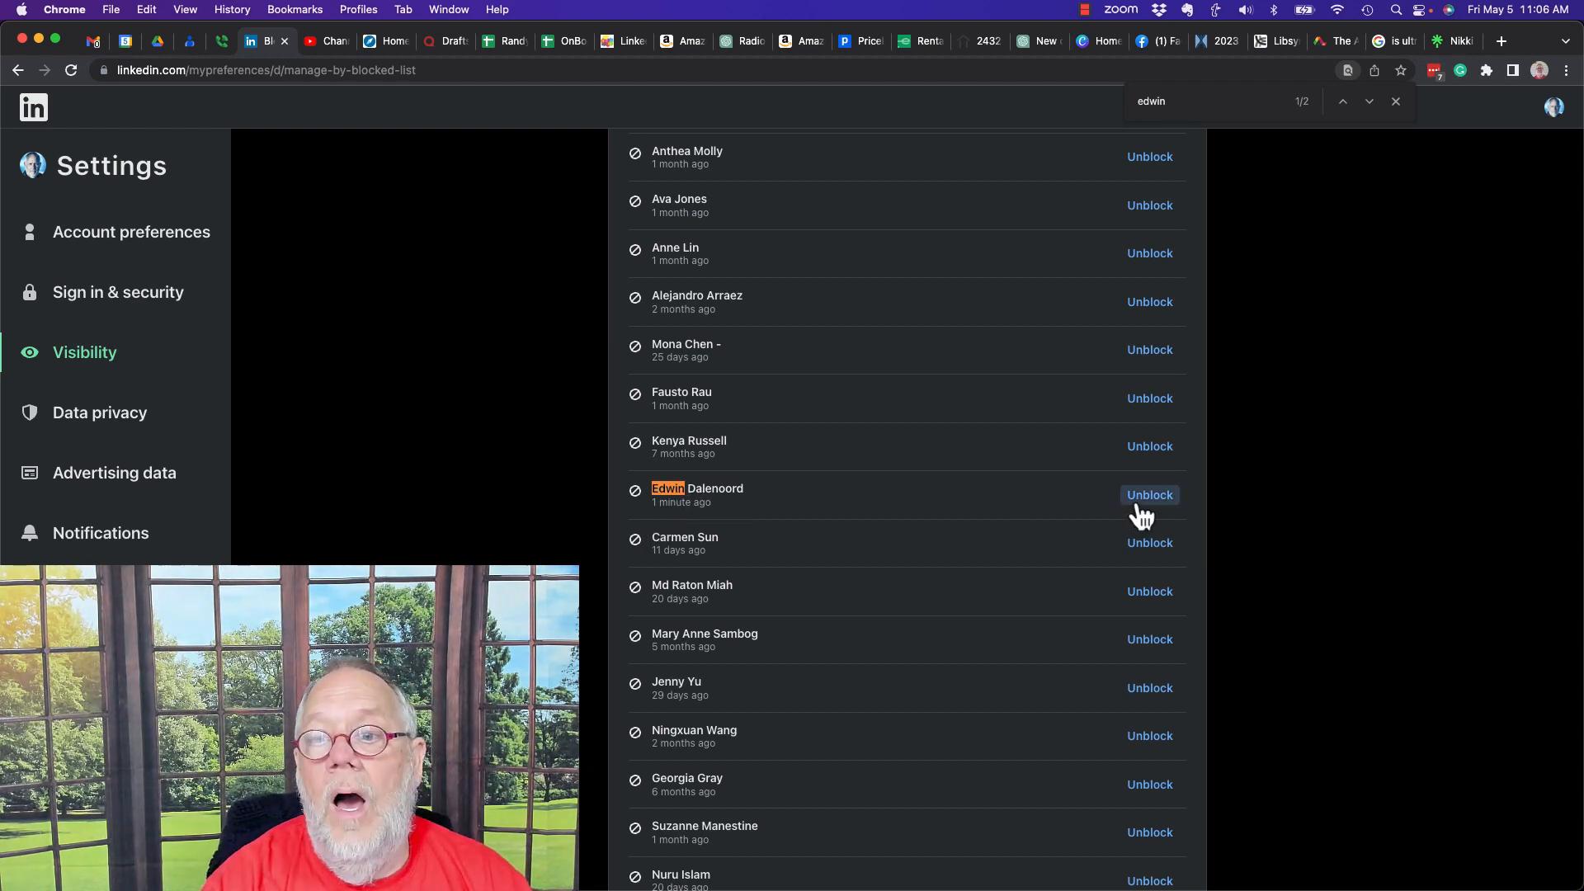
{"action": "left_click", "coordinate": [1149, 494]}
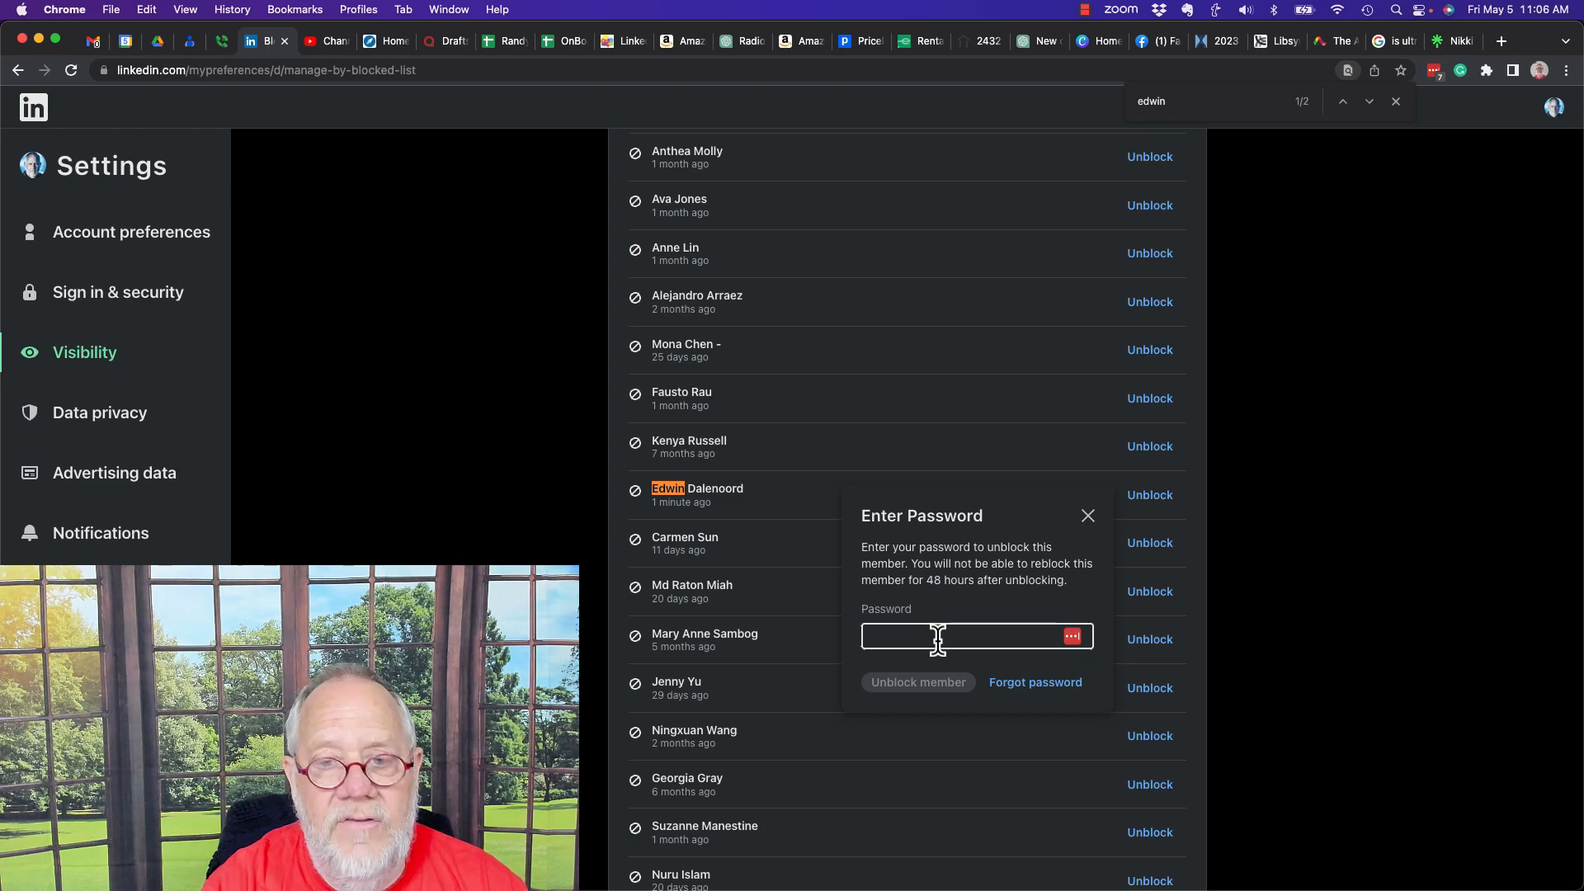
Step: Confirm the unblock with the account password and close the find bar
{"action": "type", "text": "password"}
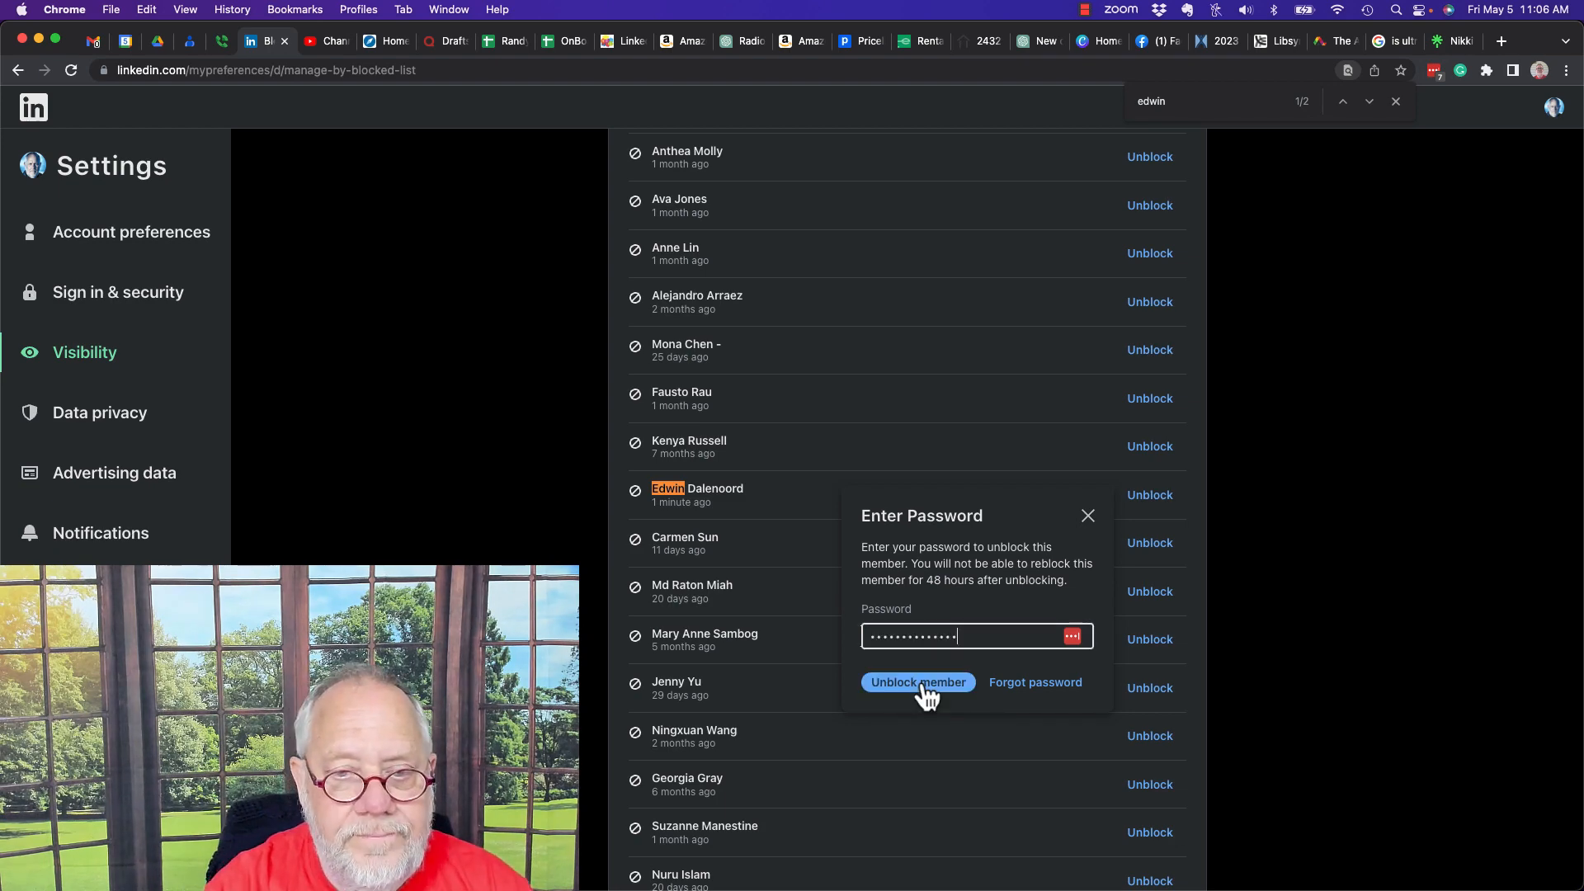
{"action": "left_click", "coordinate": [917, 683]}
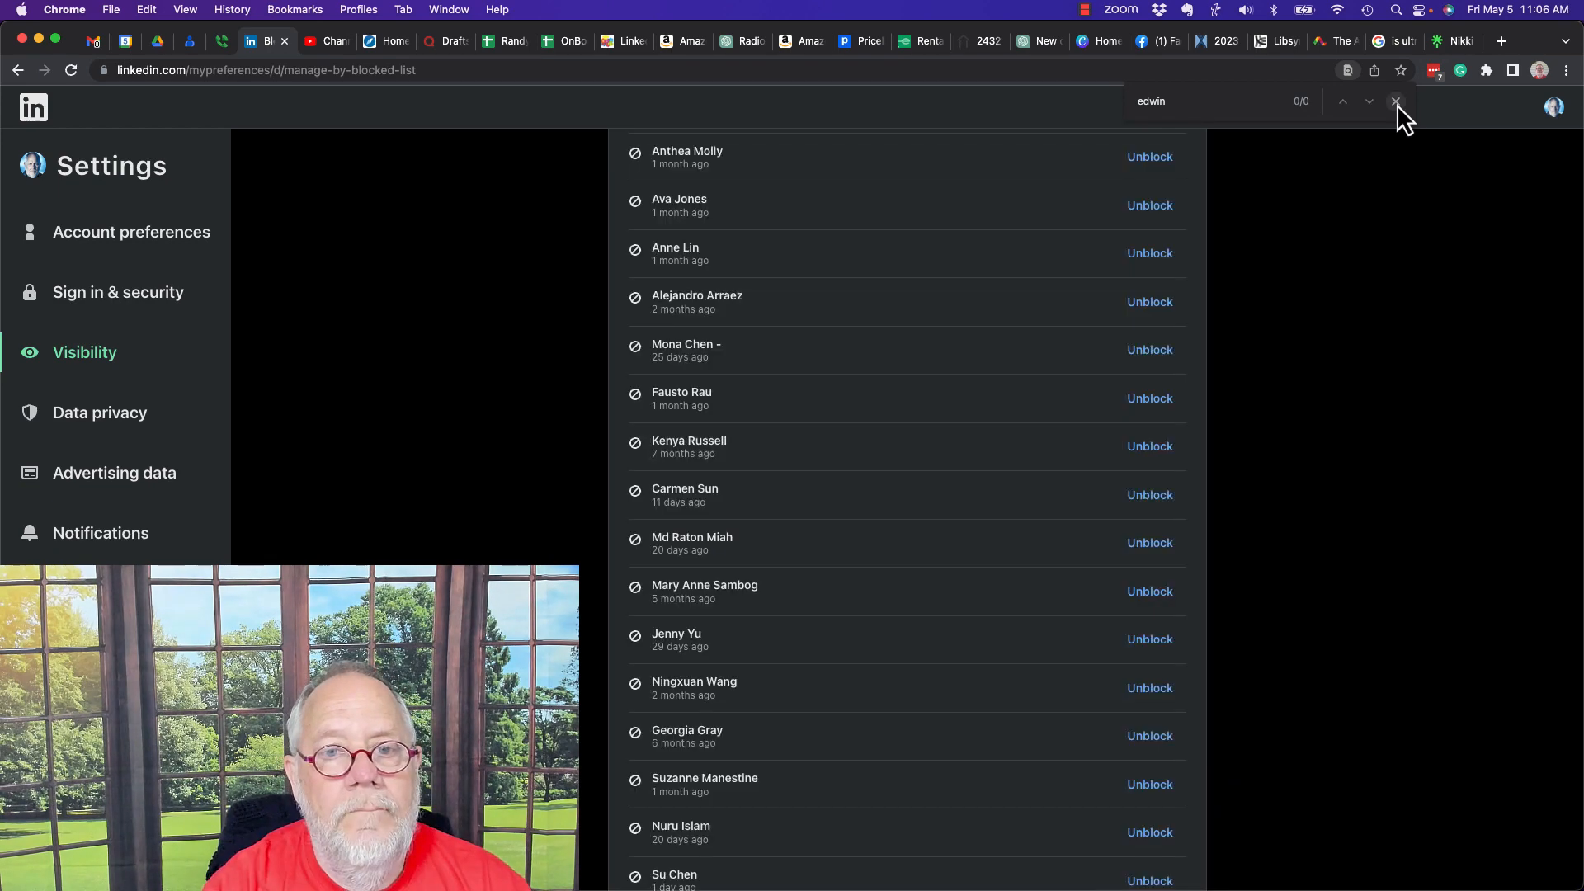
{"action": "left_click", "coordinate": [1395, 100]}
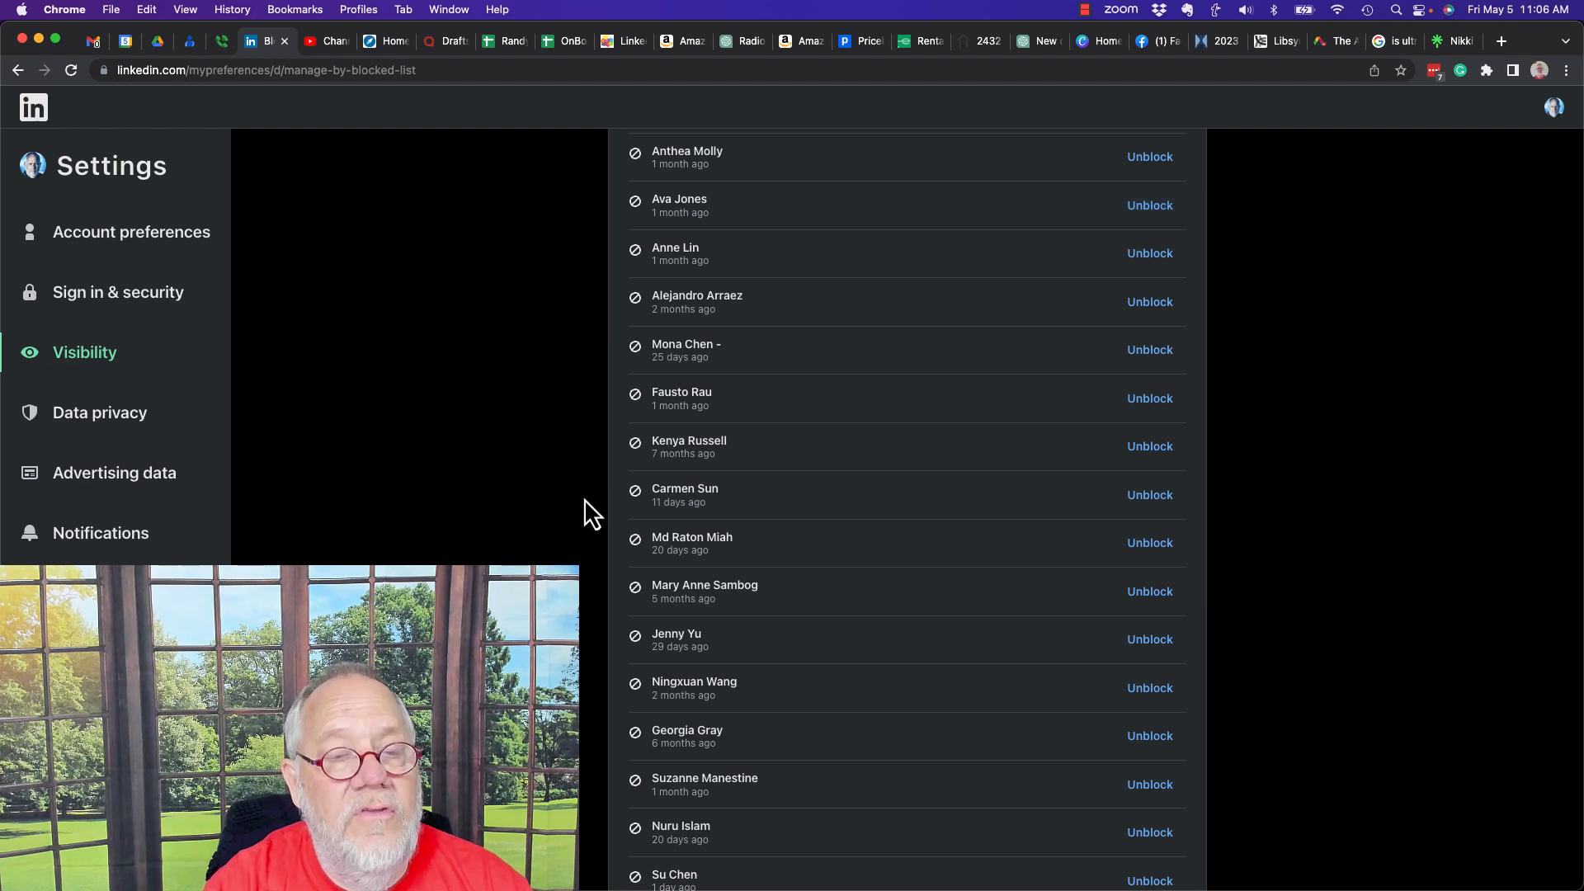